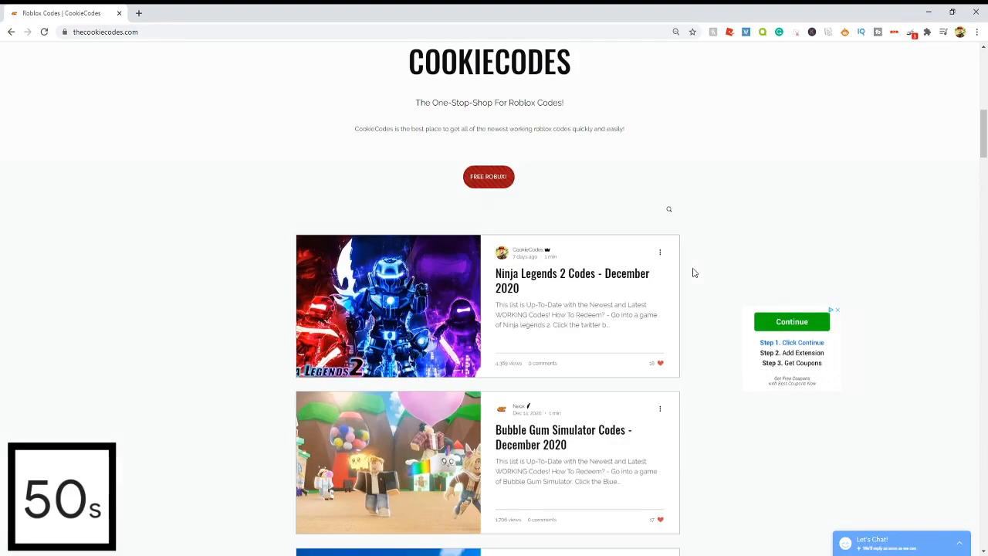
- Browse the December 2020 Roblox code posts, then open the empty search field
scroll(down, 3)
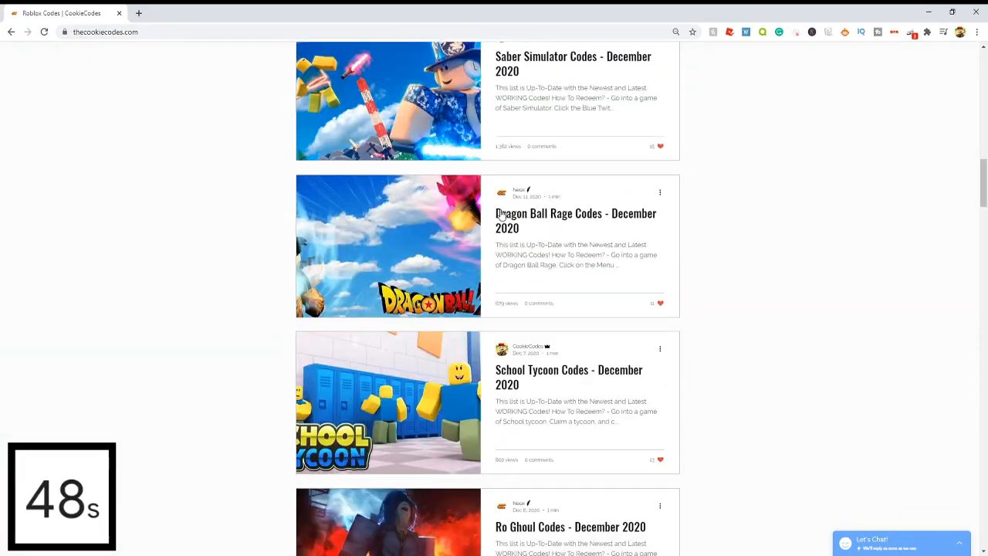
scroll(down, 3)
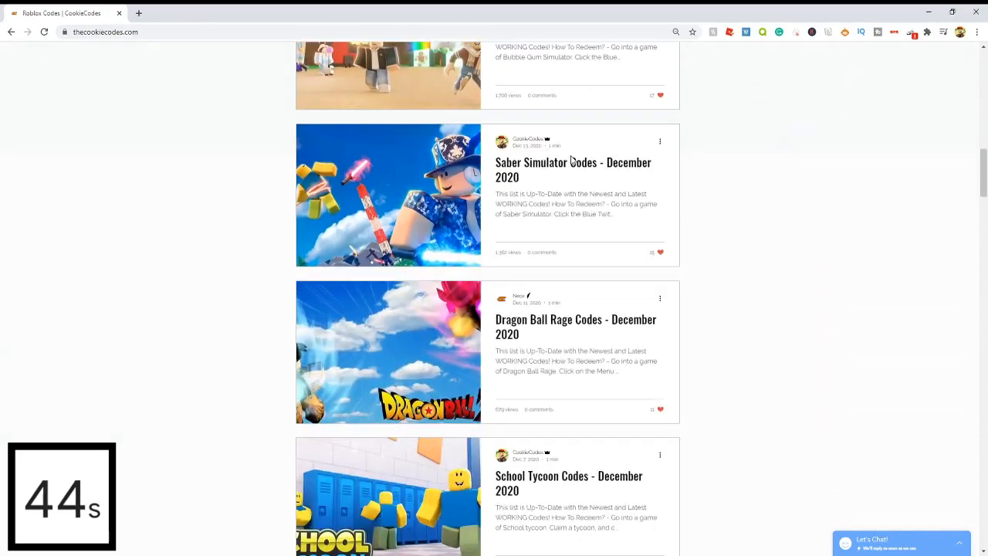
scroll(up, 3)
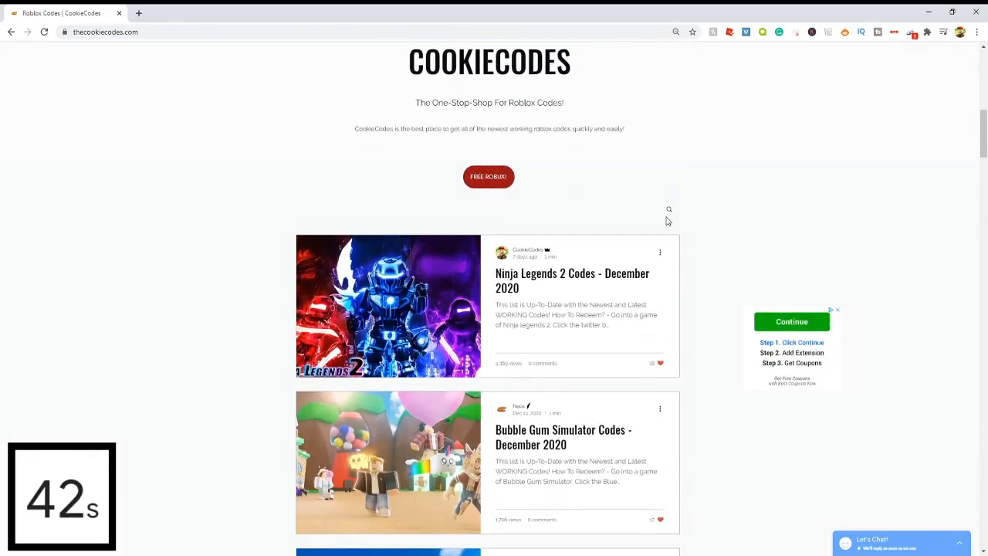
click(668, 209)
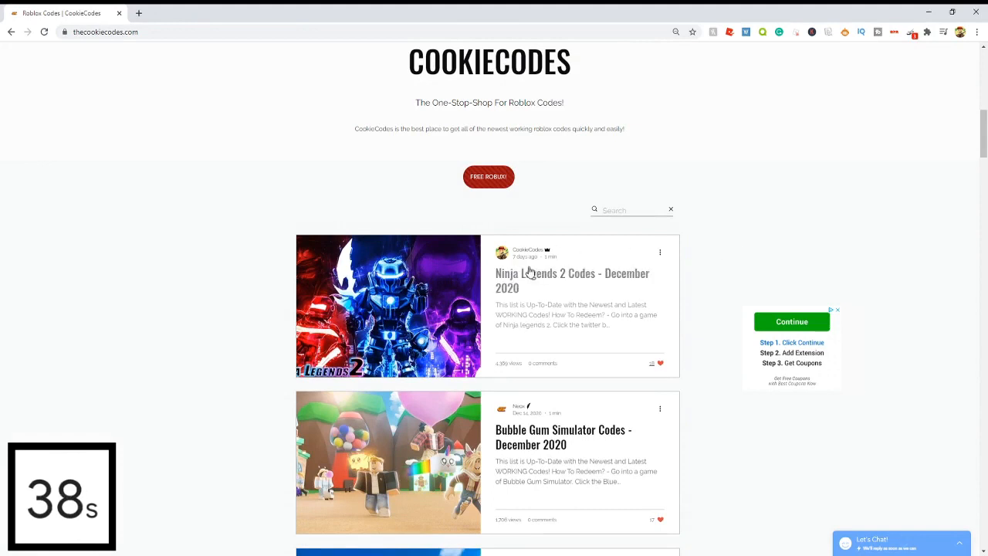
- Open the Ninja Legends 2 Codes – December 2020 post and review its five active codes
click(571, 280)
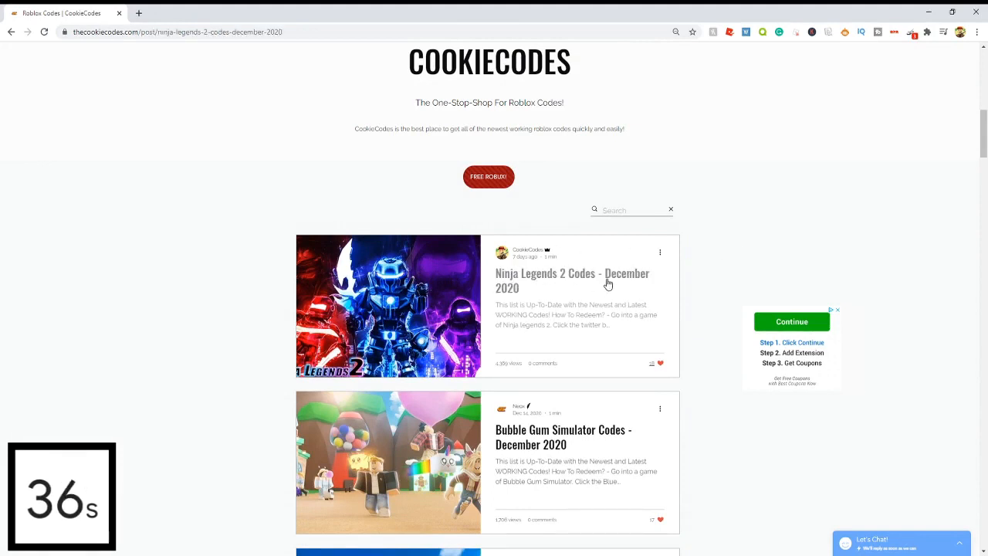
click(572, 280)
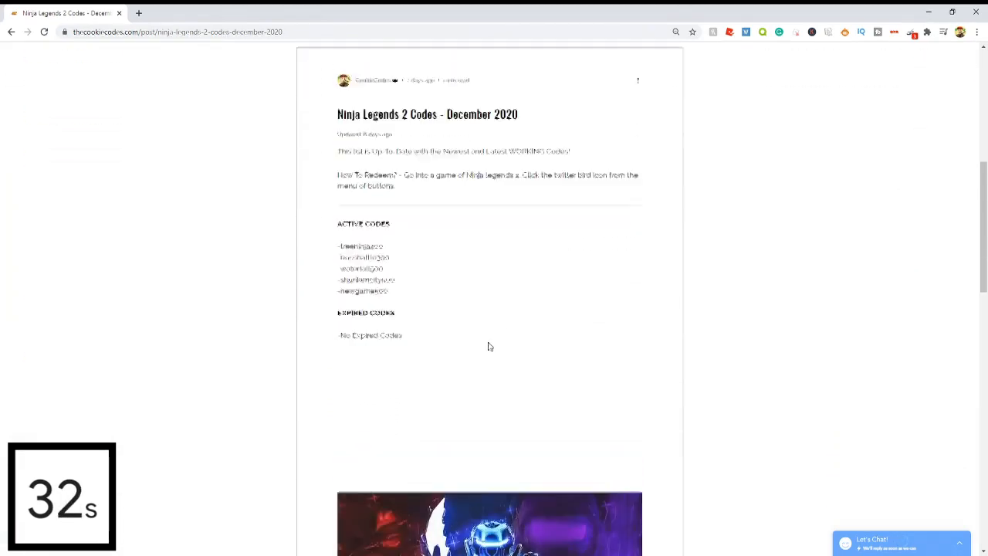
scroll(down, 3)
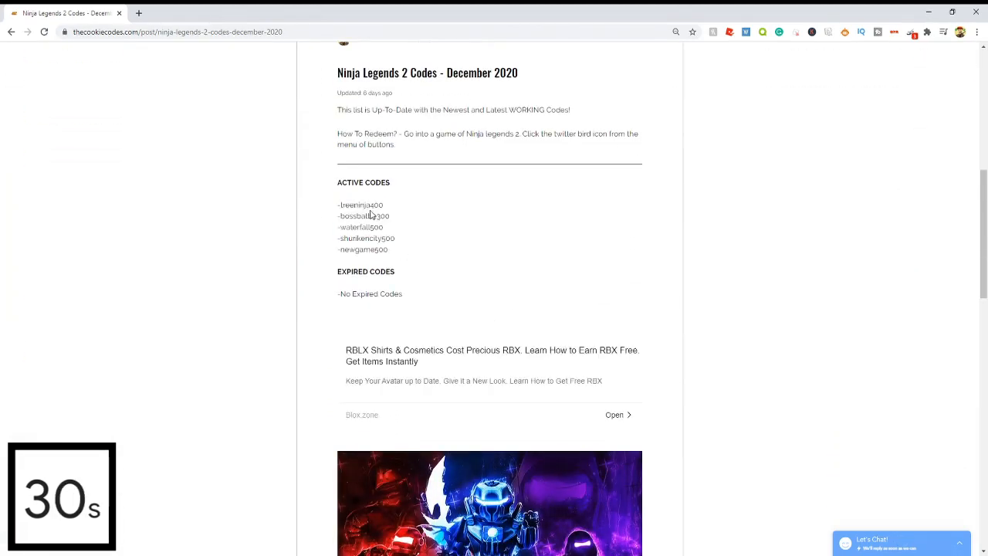
drag(339, 271, 401, 294)
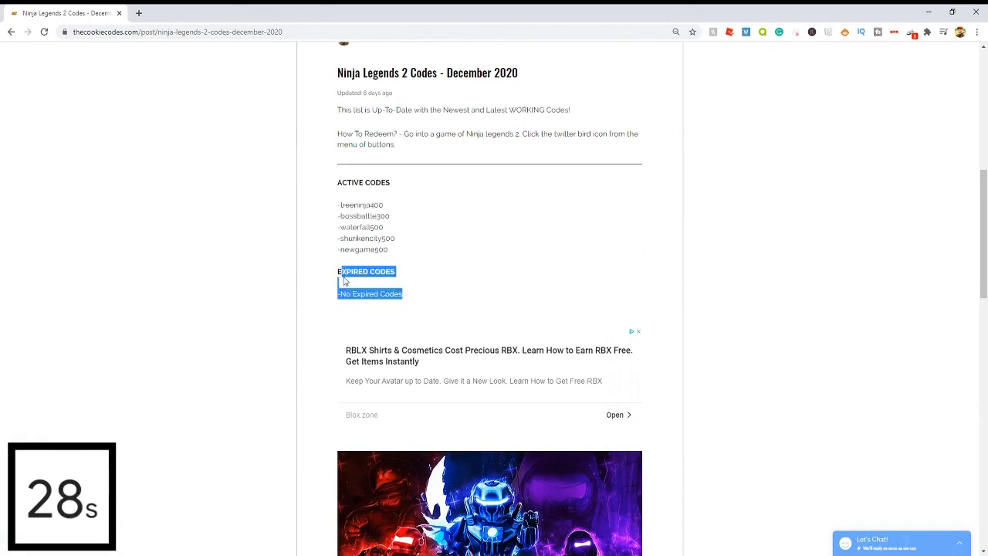
scroll(up, 3)
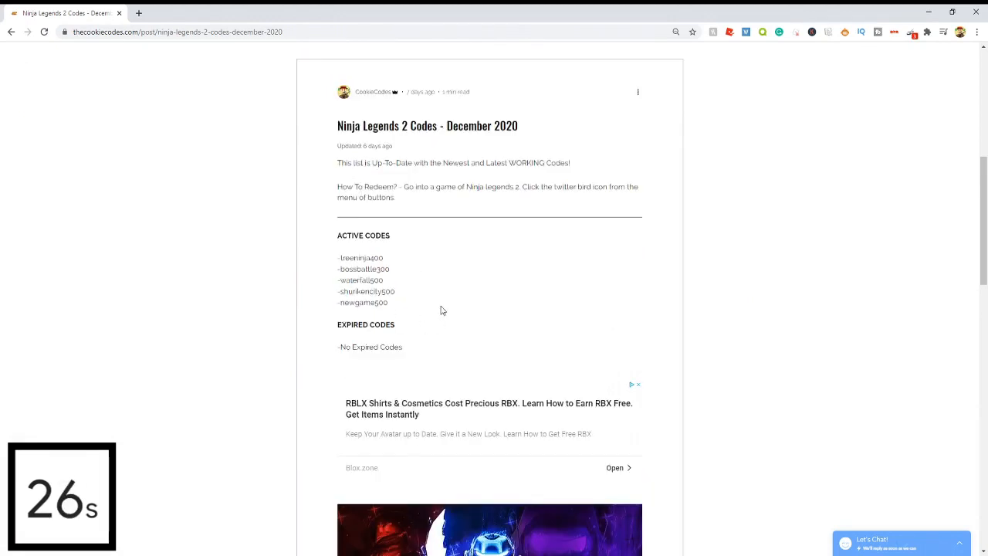
mouse_move(408, 277)
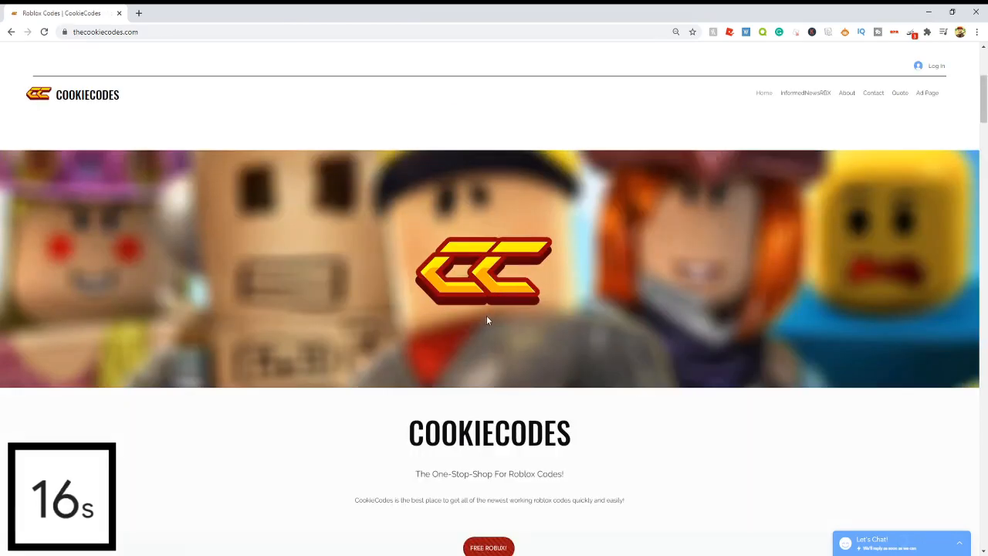
mouse_move(508, 285)
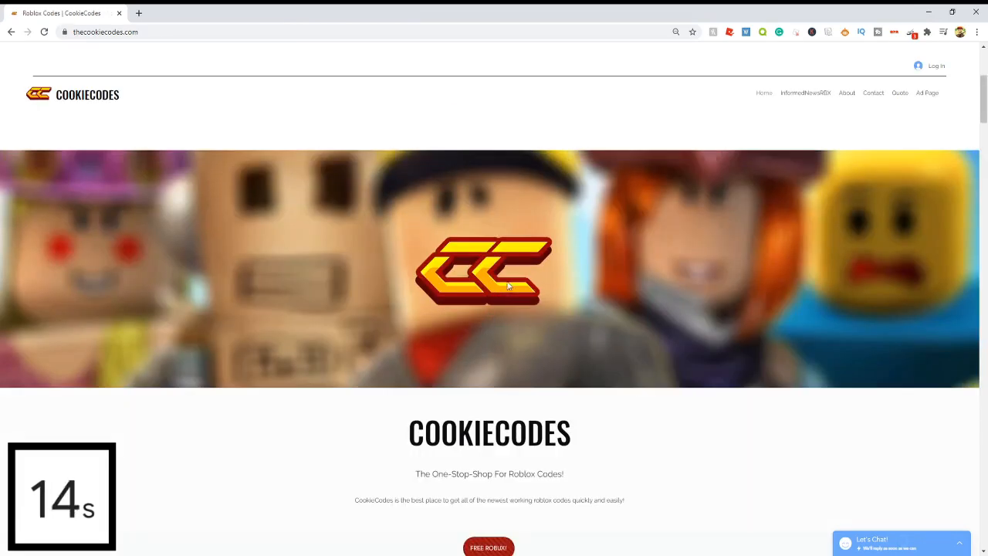
- Scroll down the home page past the banner to the friends list and recommendations
scroll(down, 3)
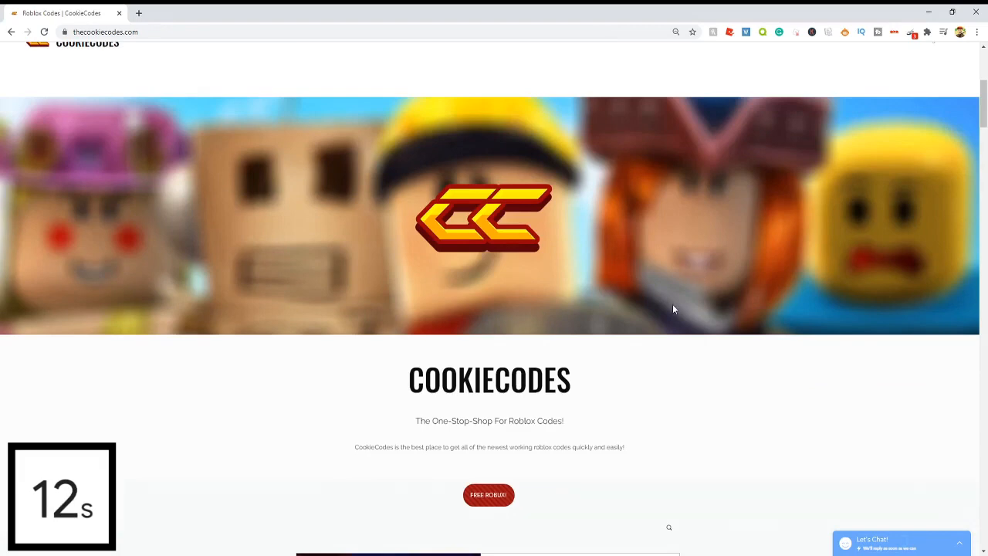
scroll(down, 3)
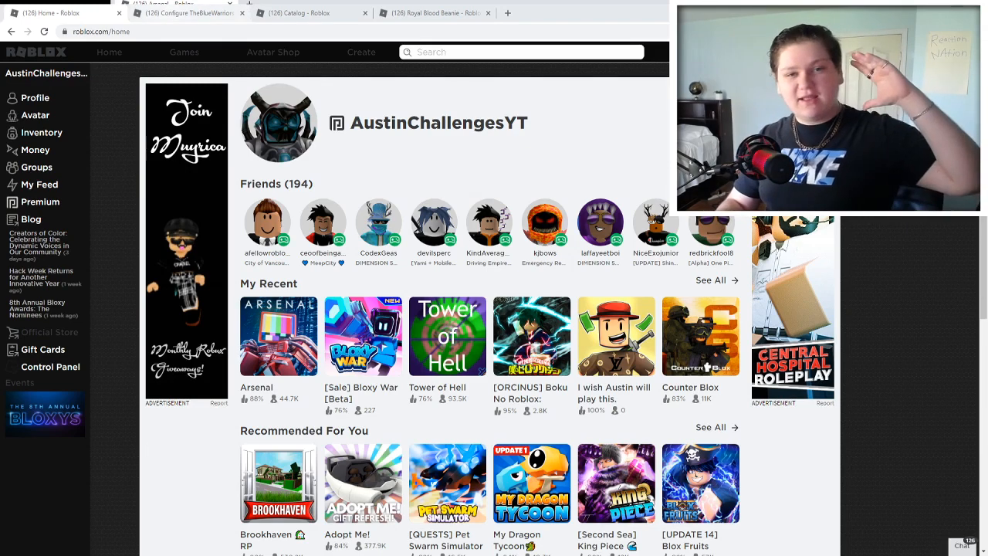
- Switch to the Configure TheBlueWarriors tab showing emblem, description and ownership settings
click(185, 13)
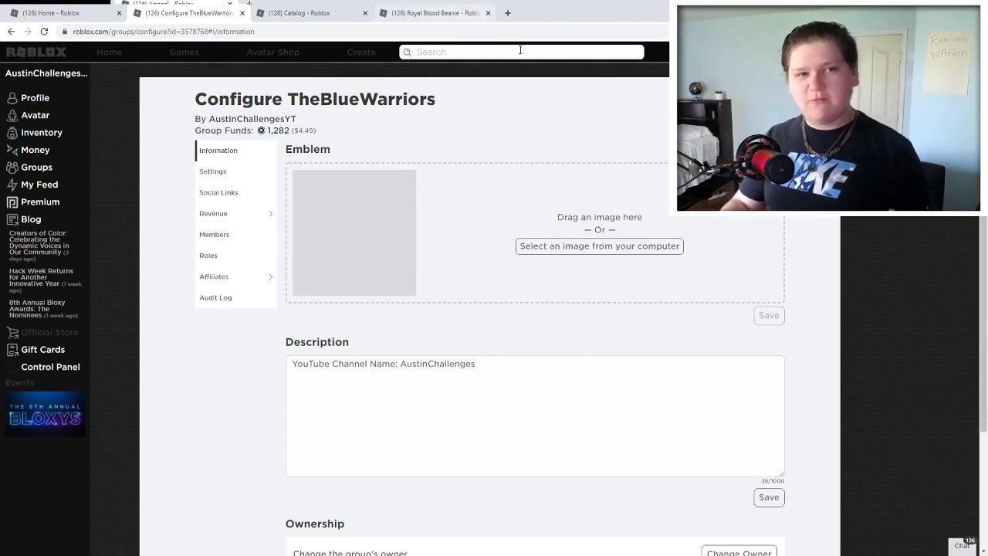
mouse_move(522, 65)
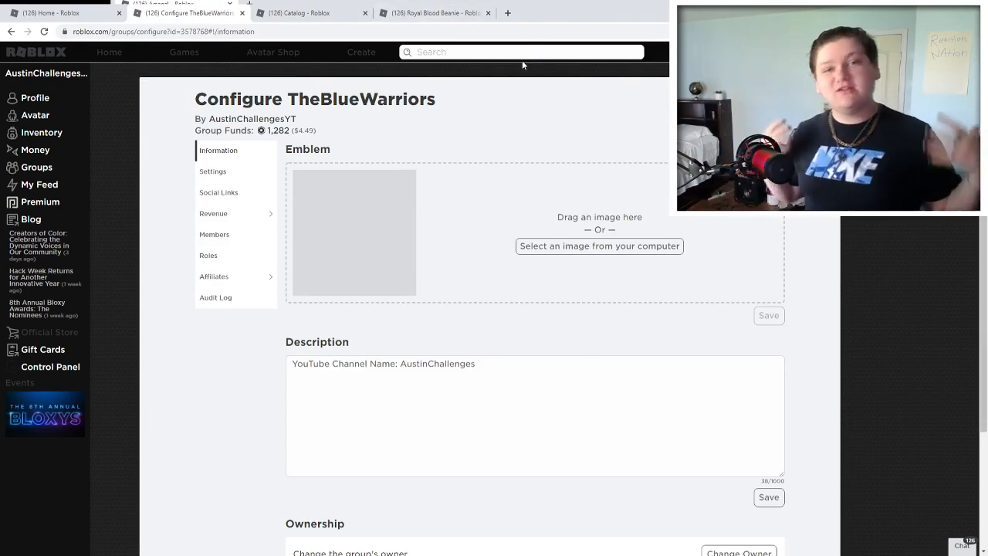
mouse_move(424, 81)
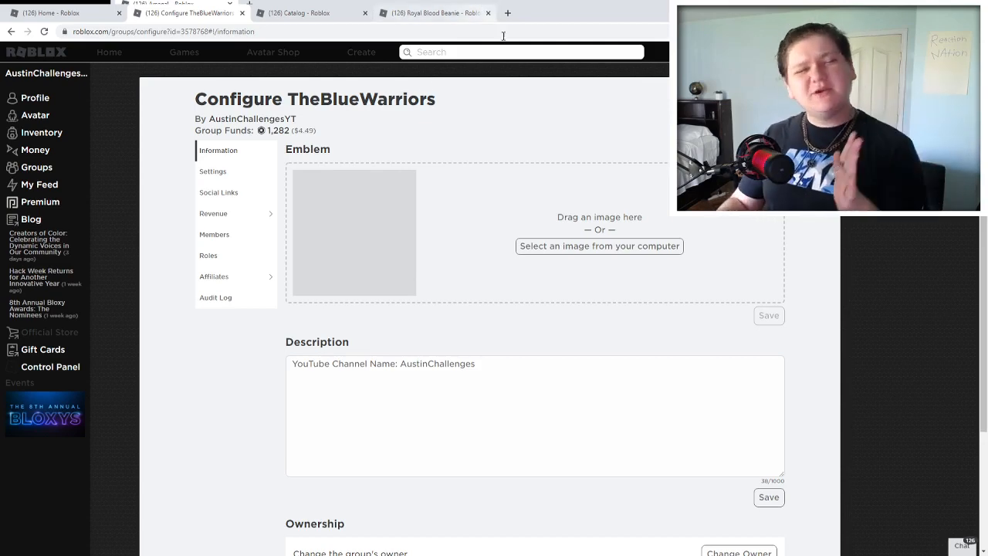
- Expand Revenue in the sidebar to list Summary, Sales and Payouts
double_click(360, 99)
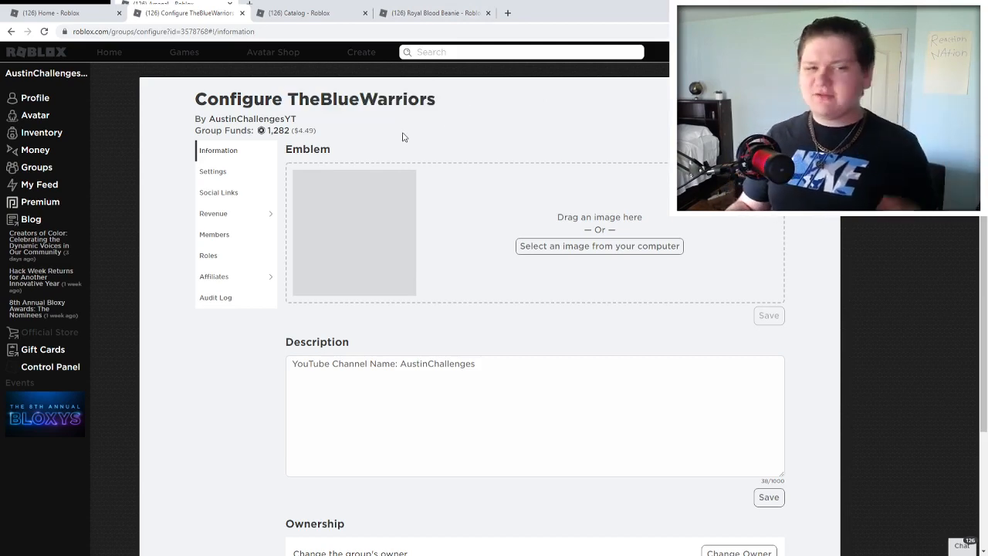
click(213, 213)
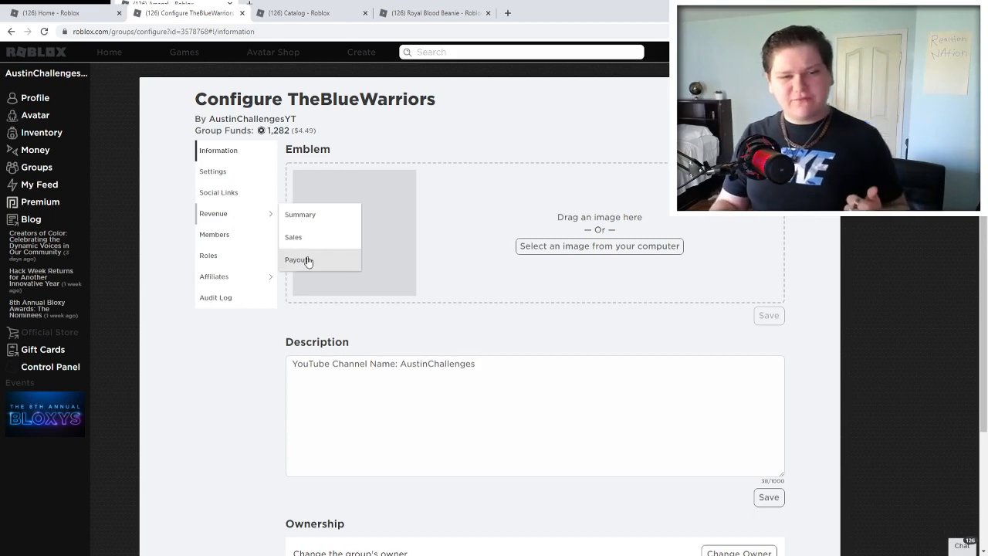
- Open Revenue > Sales and scroll through the clothing purchases with buyers and Robux amounts
click(292, 237)
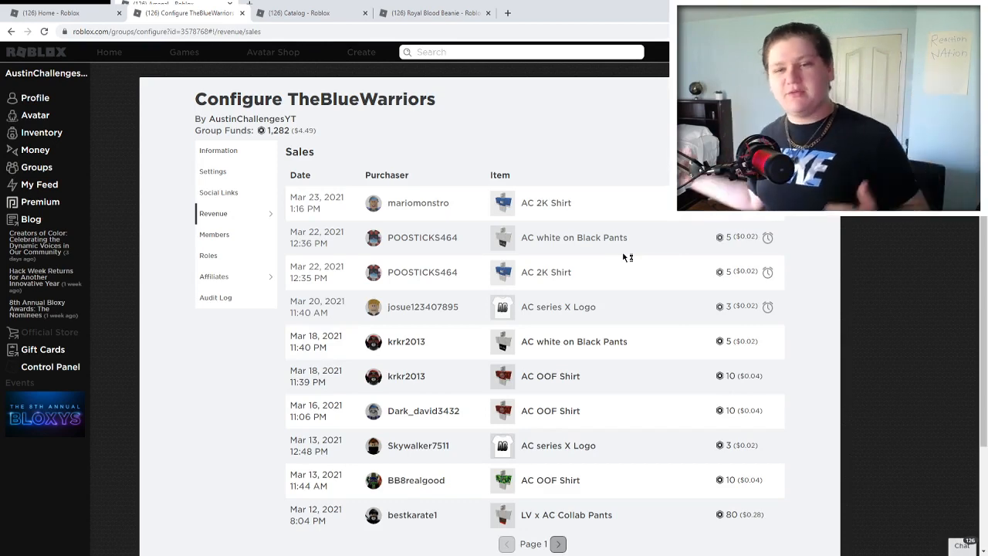
mouse_move(968, 456)
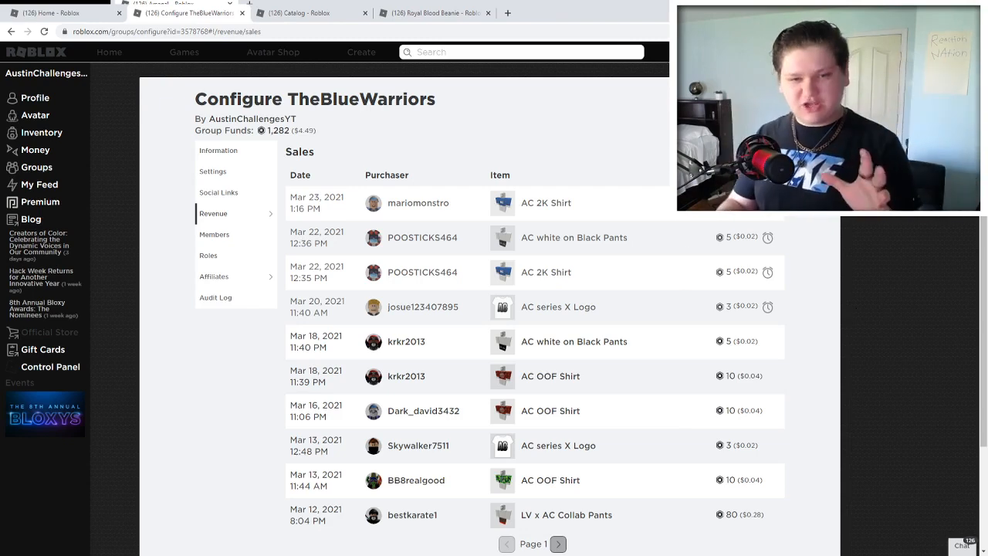
scroll(down, 3)
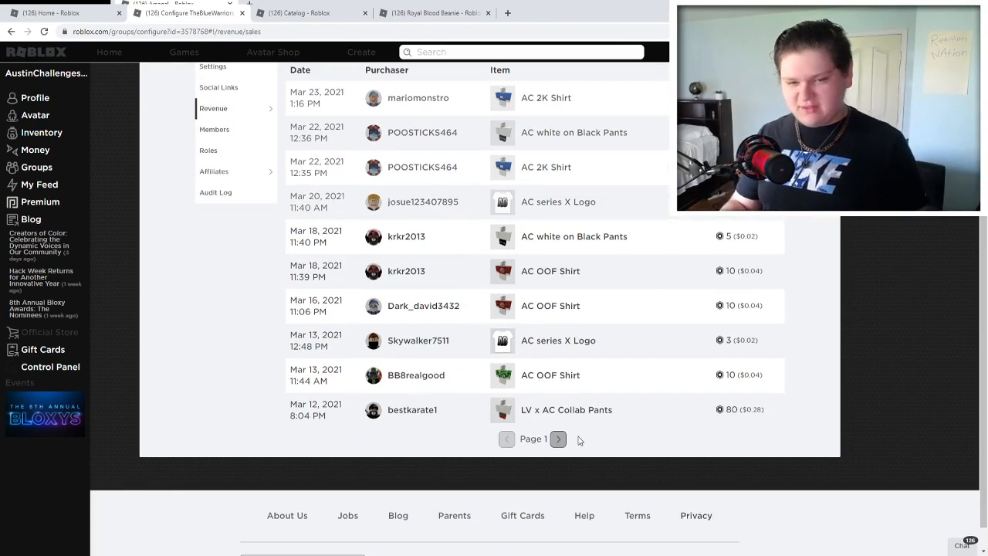
scroll(up, 3)
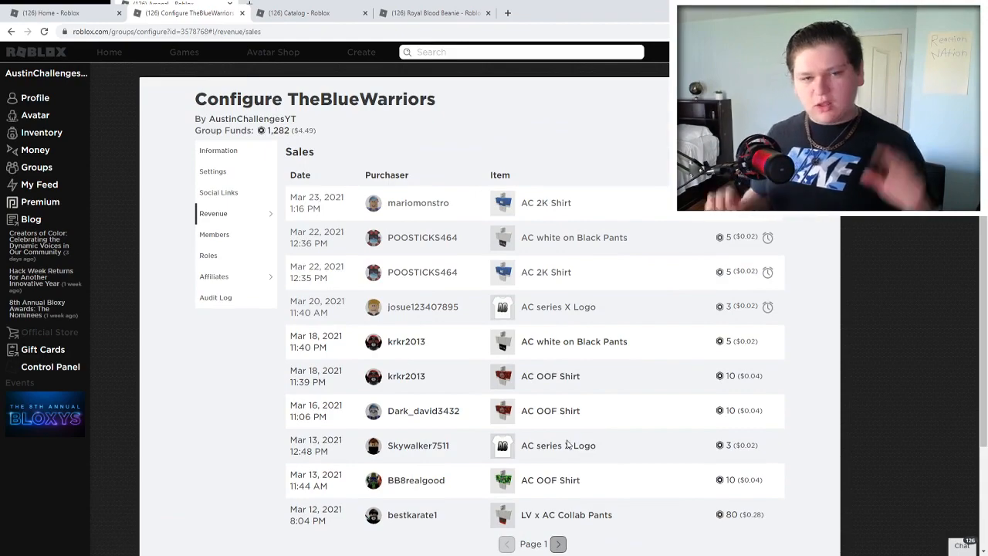
scroll(down, 3)
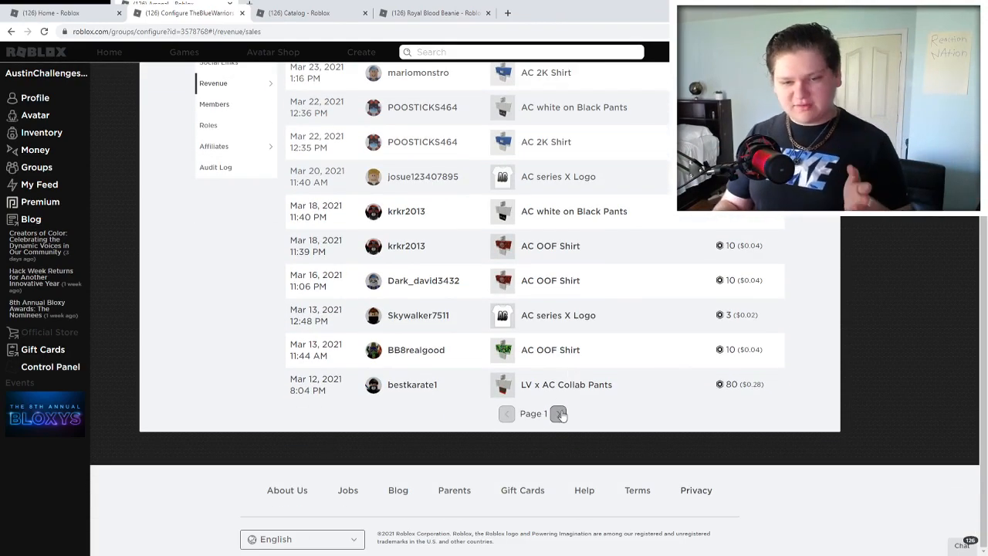
- Page to older February–March 2021 sales, then return to Page 1
click(559, 413)
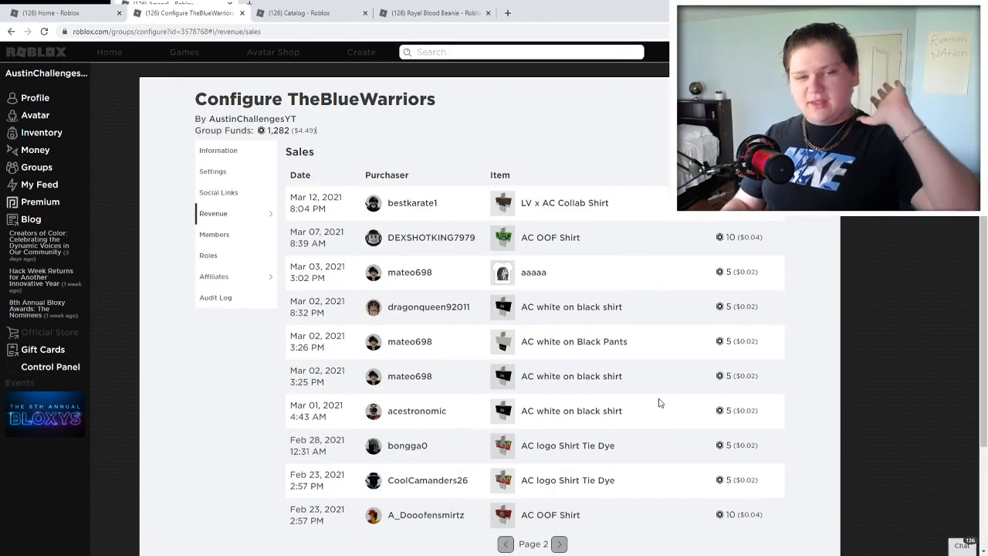
mouse_move(617, 299)
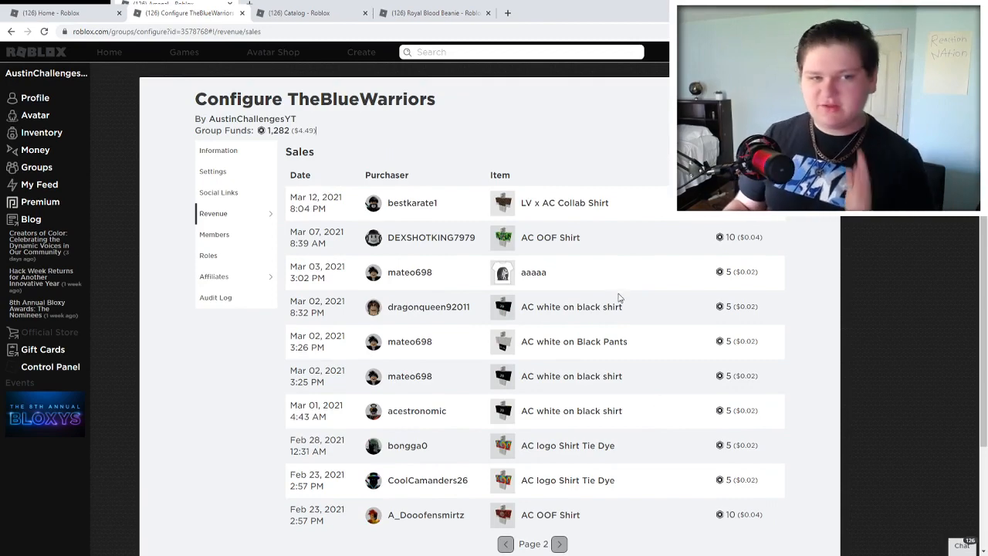
mouse_move(710, 324)
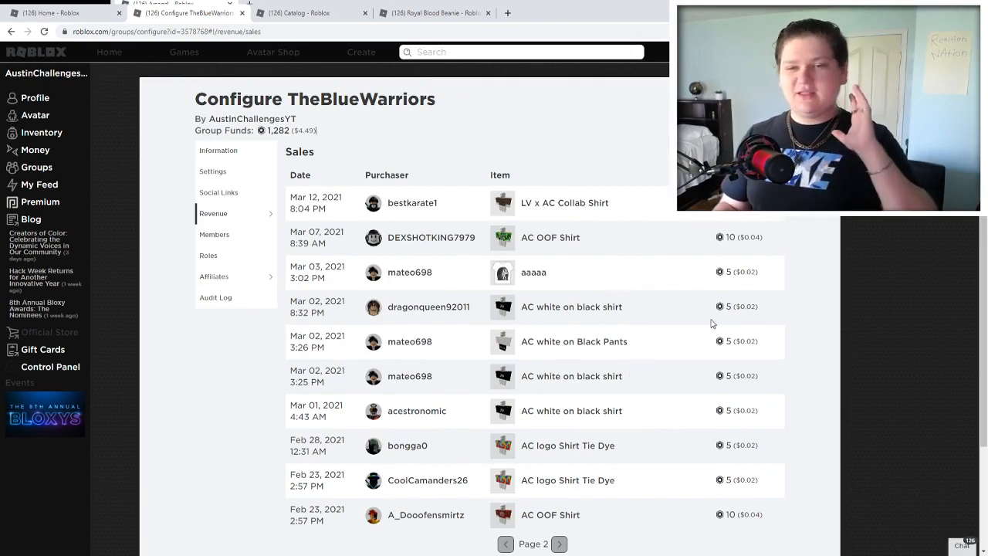
mouse_move(720, 370)
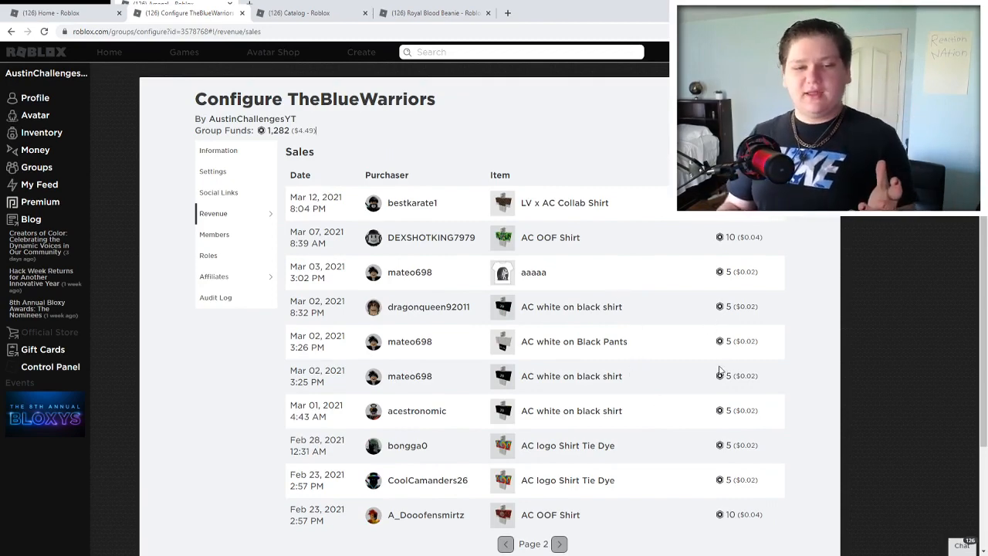
mouse_move(720, 448)
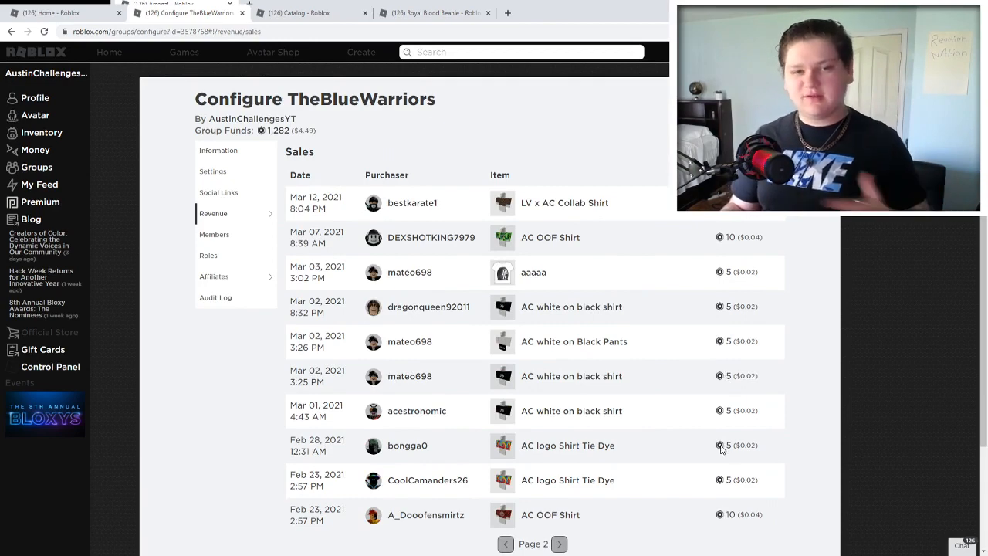
mouse_move(653, 435)
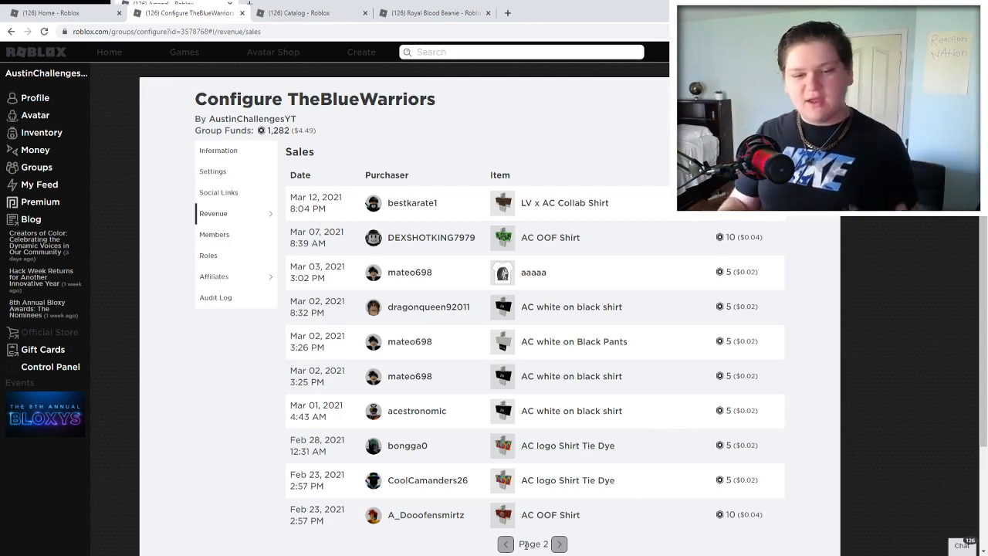
click(505, 544)
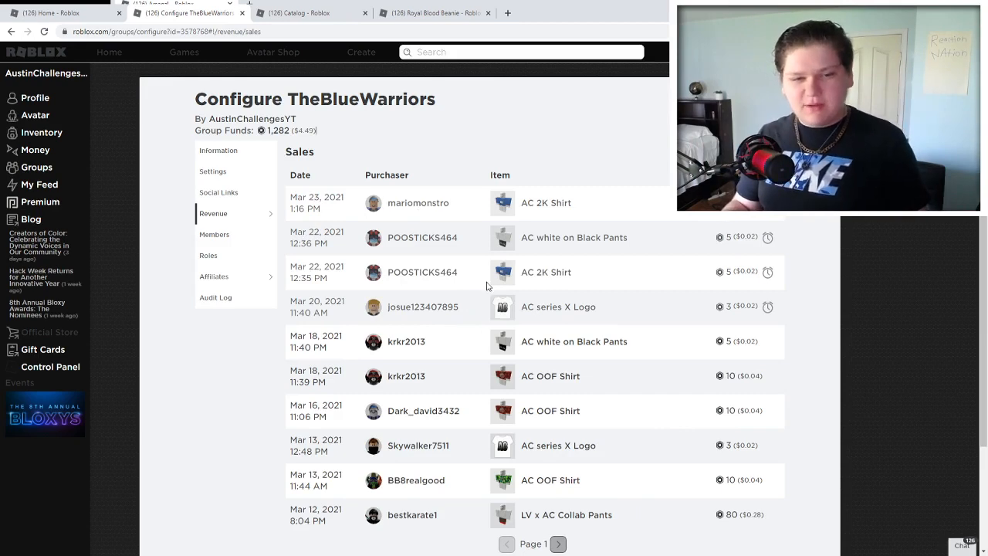
mouse_move(422, 272)
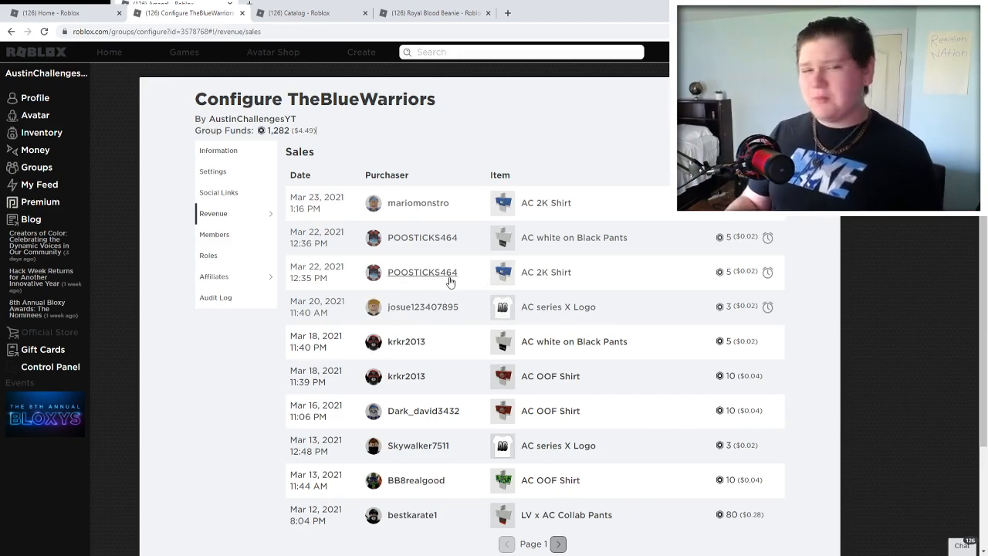
mouse_move(620, 266)
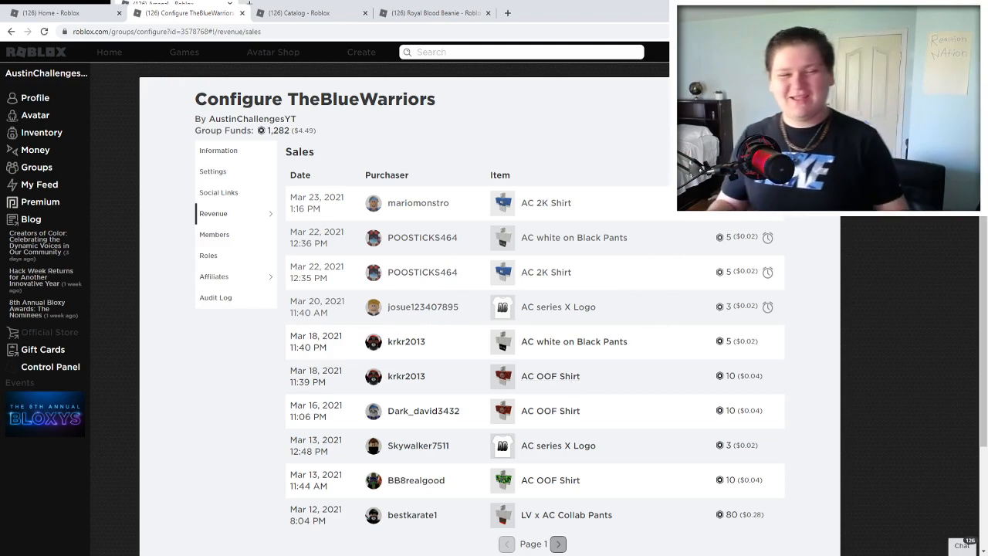
mouse_move(442, 276)
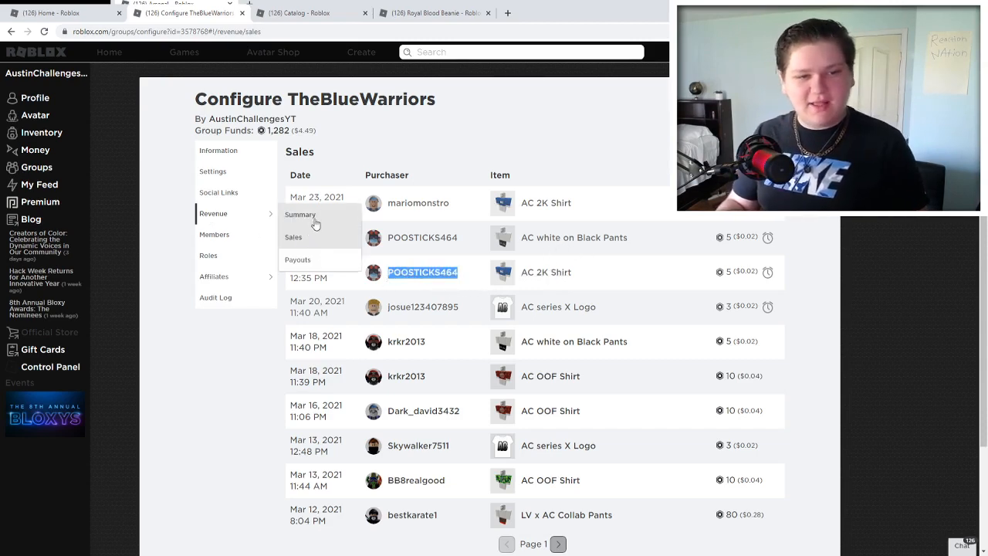
click(298, 259)
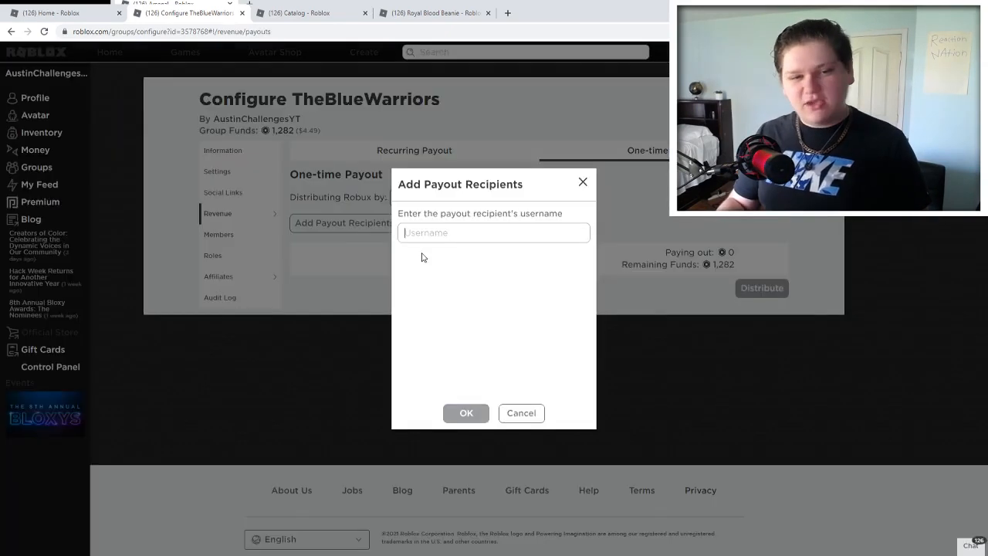
text(POOSTICKS464)
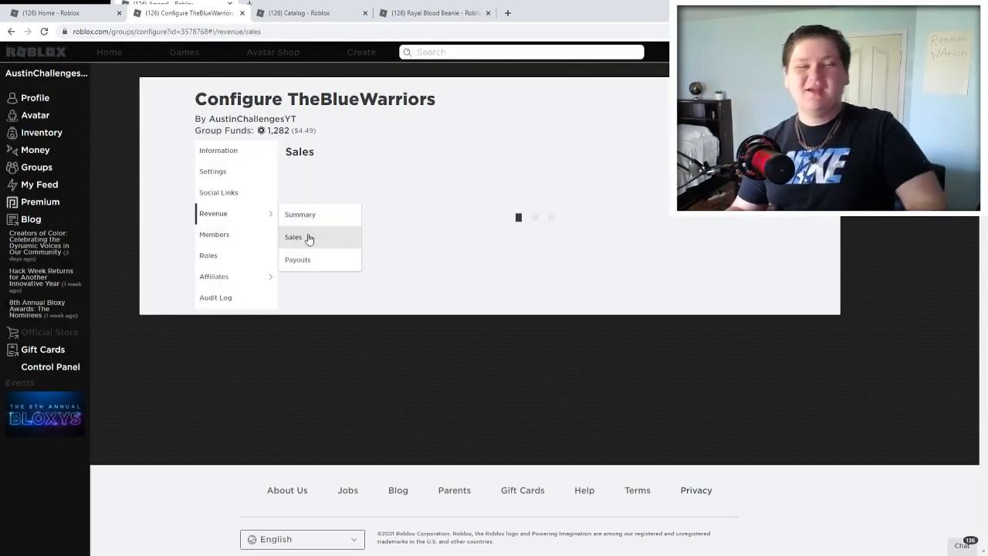
click(293, 237)
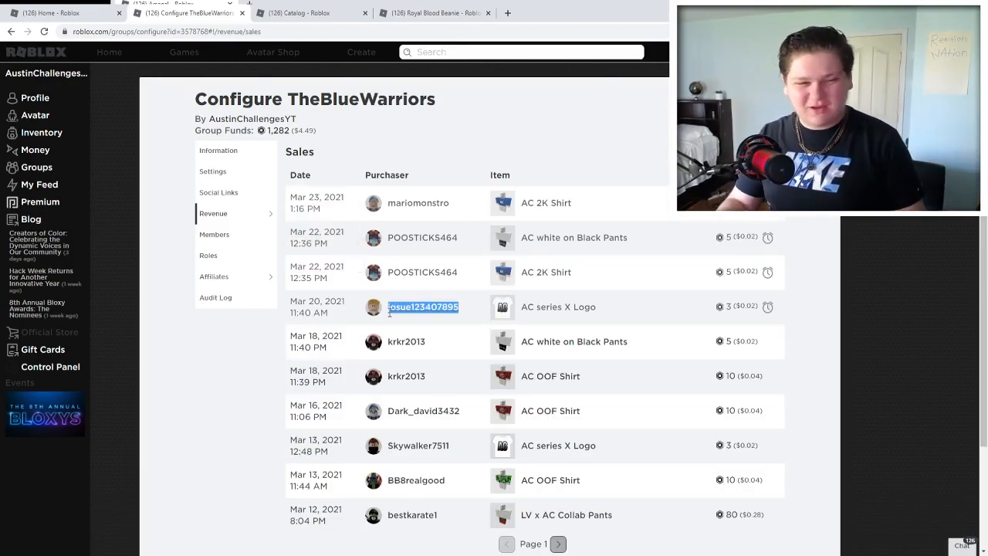
click(213, 213)
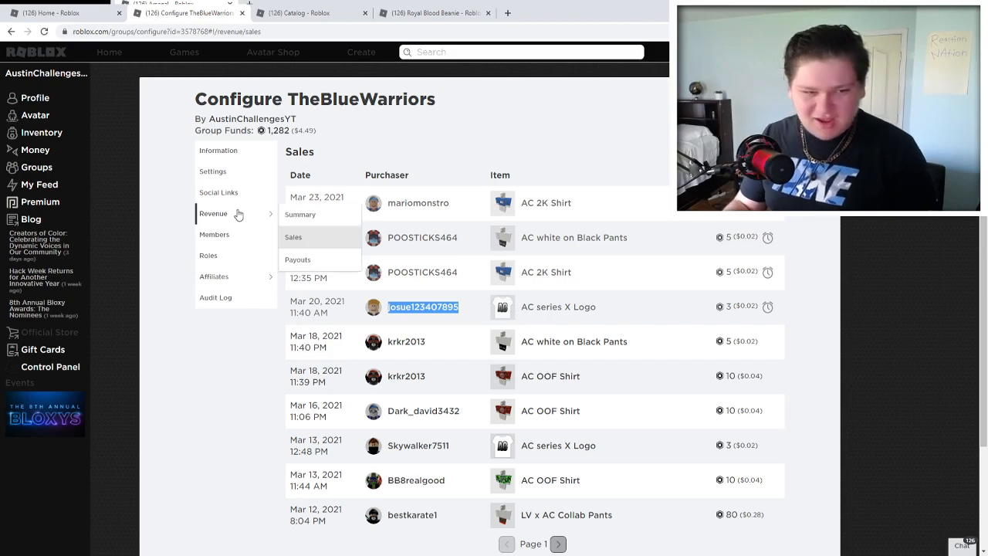
click(297, 259)
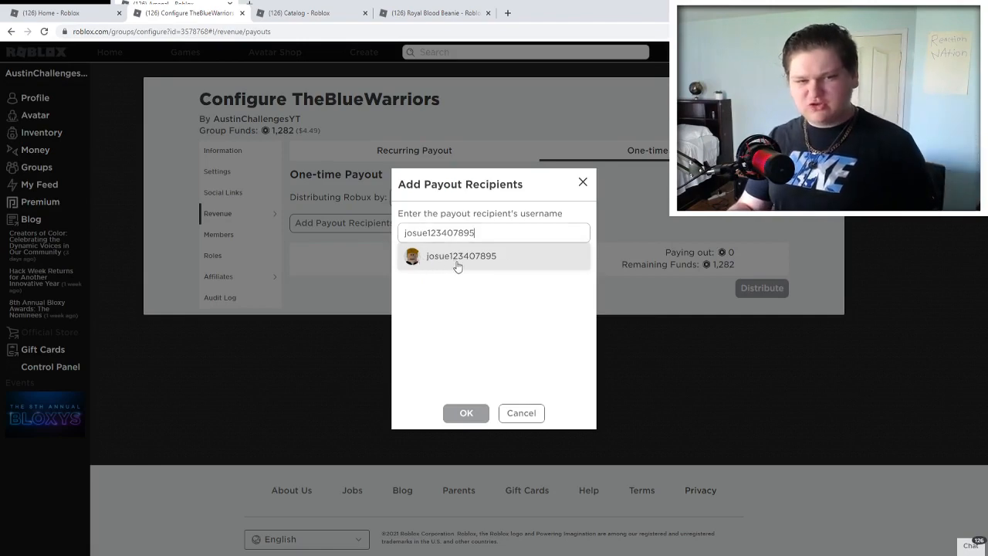
click(465, 413)
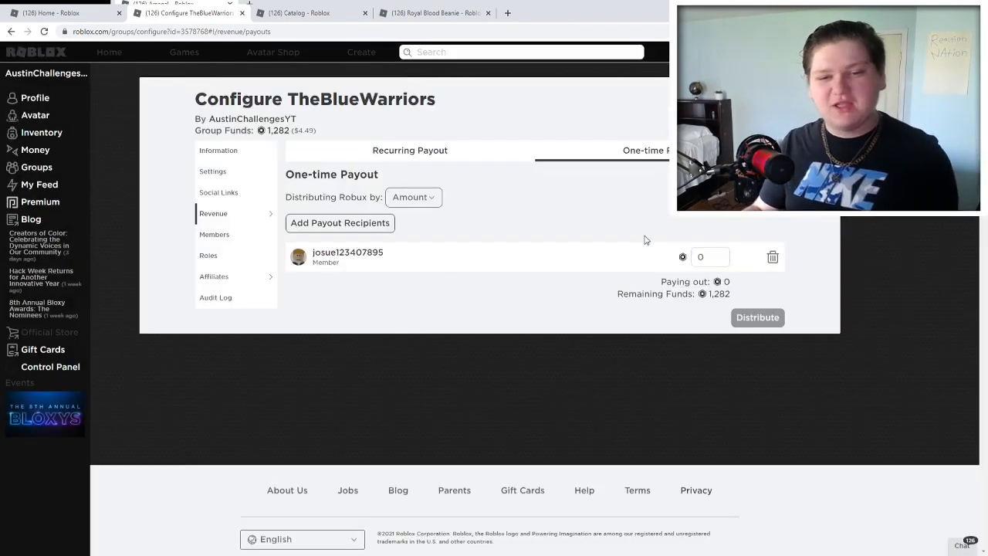
text(100)
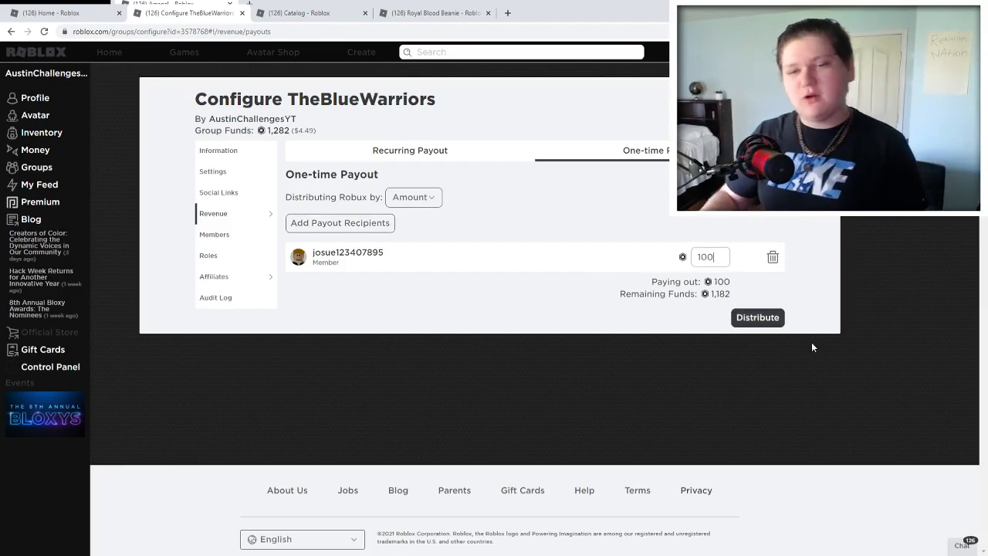
click(757, 317)
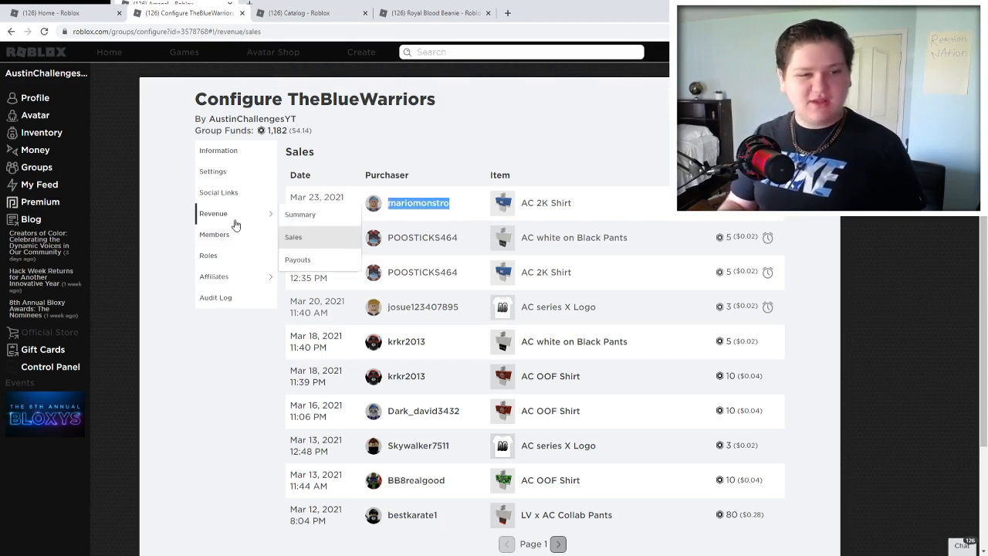
mouse_move(297, 259)
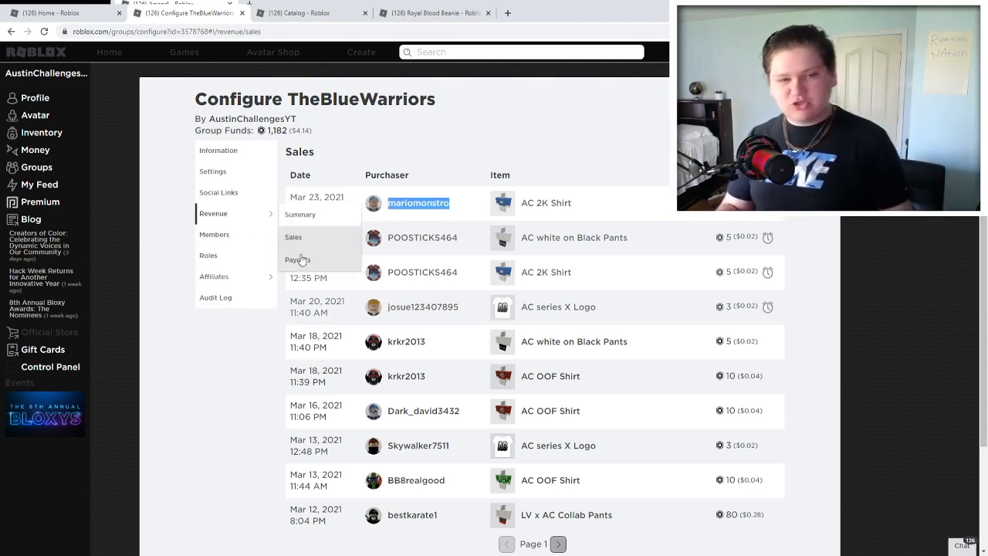
click(297, 259)
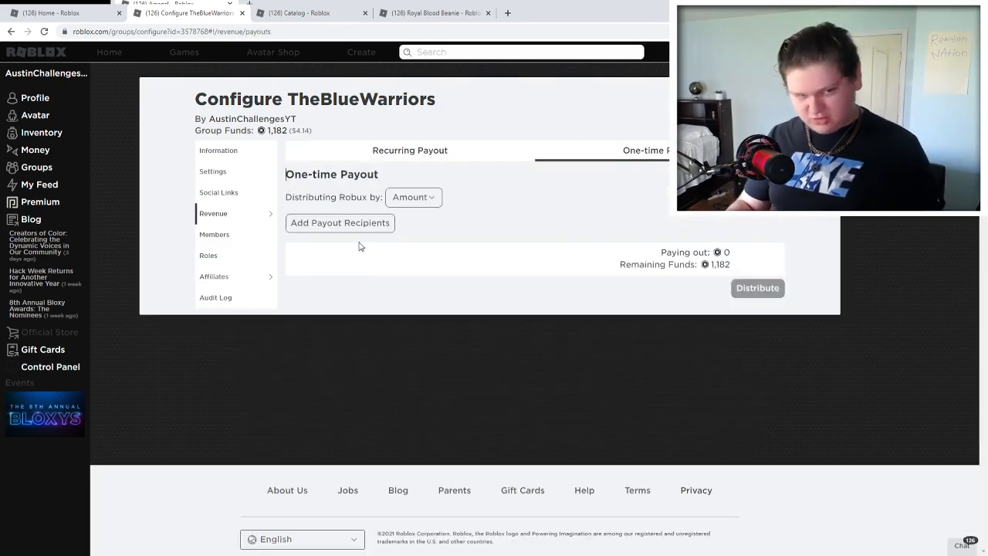
click(339, 222)
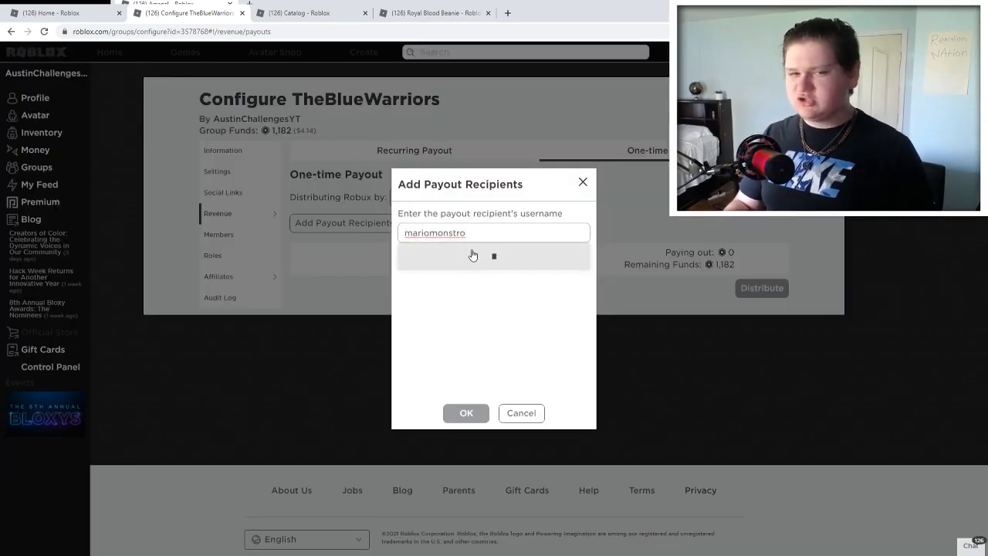
click(466, 412)
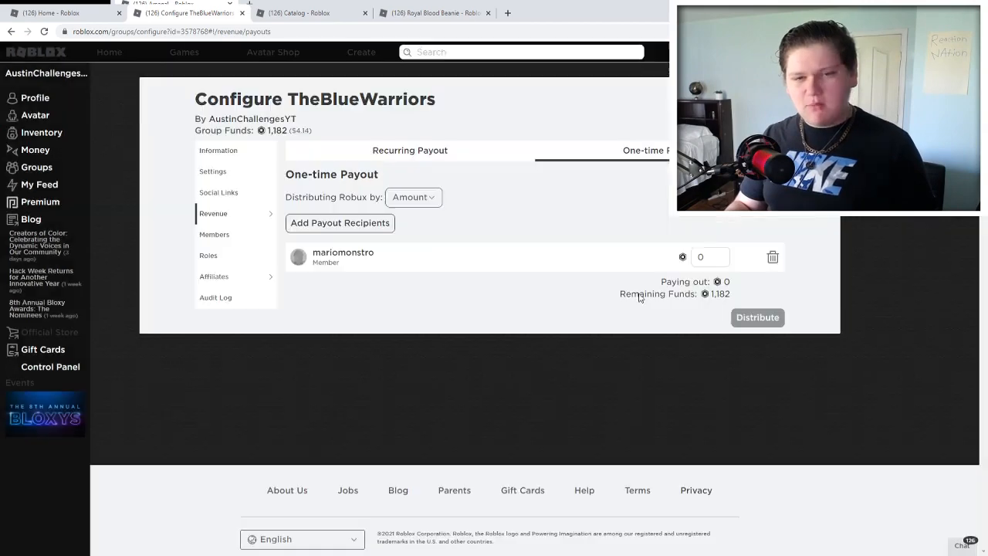
text(100)
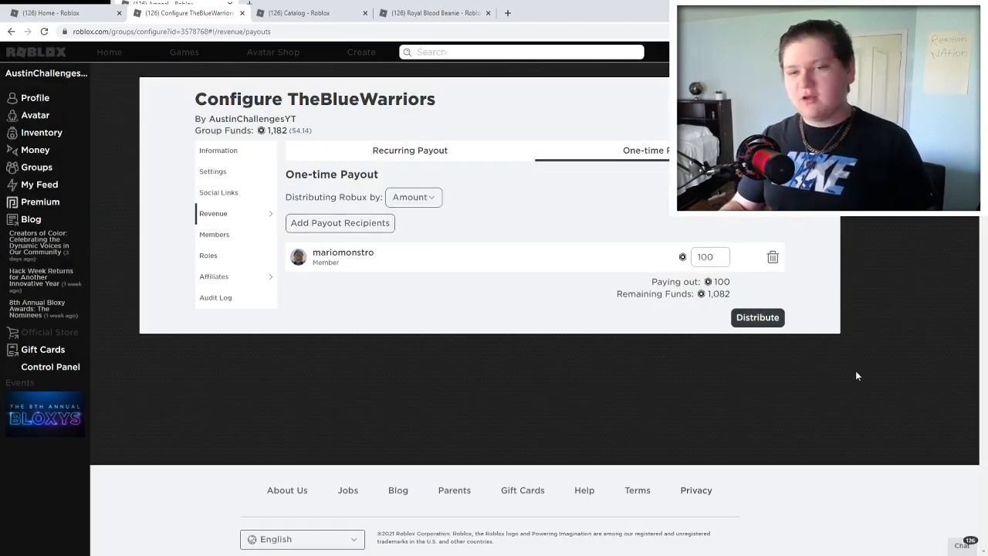
click(757, 317)
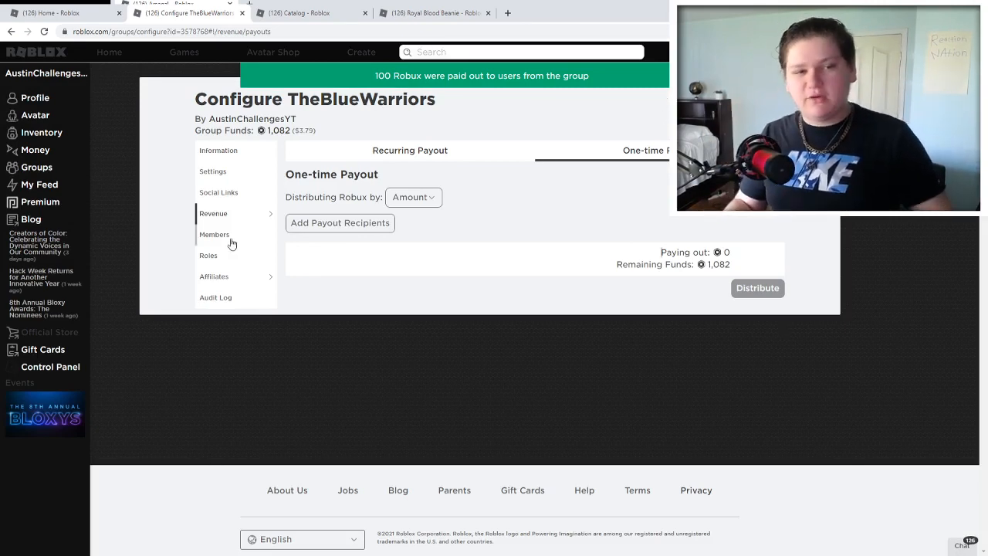
double_click(359, 99)
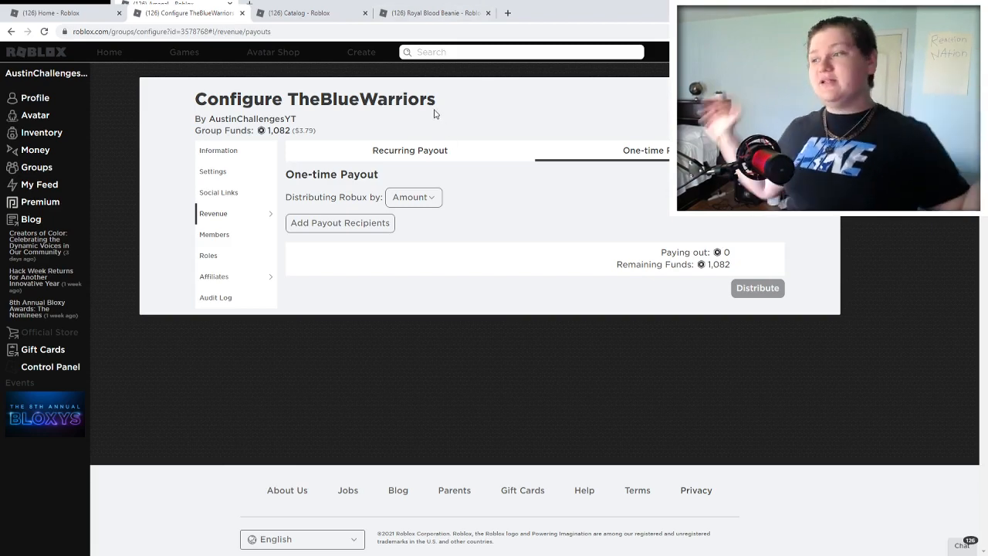
mouse_move(405, 76)
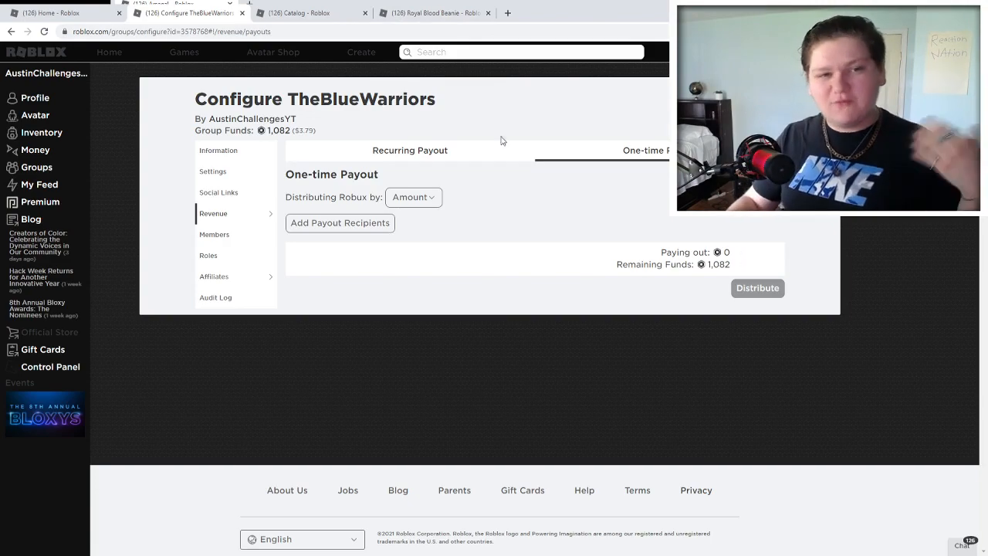
mouse_move(427, 86)
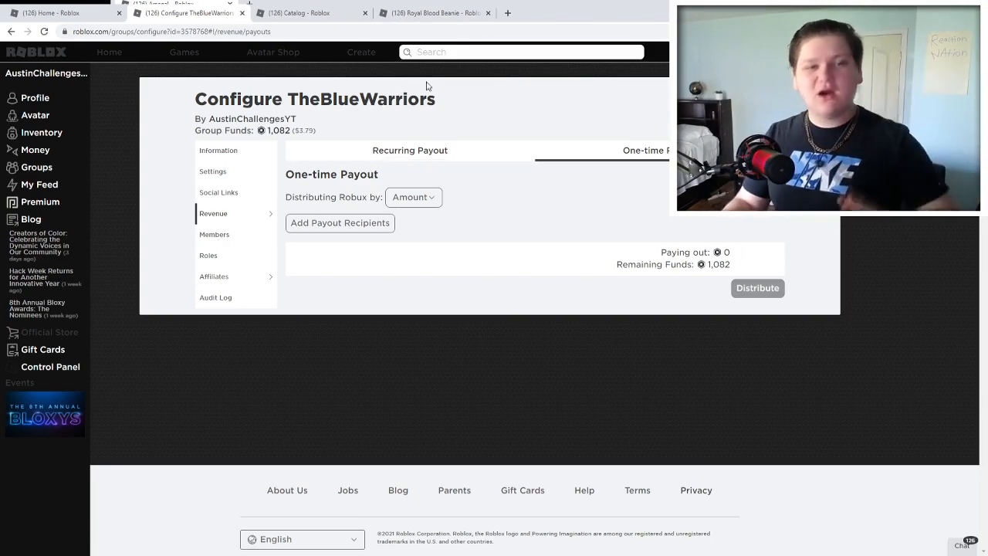
- Close the free-items catalog tab and open the Avatar Shop's recommended items
click(47, 13)
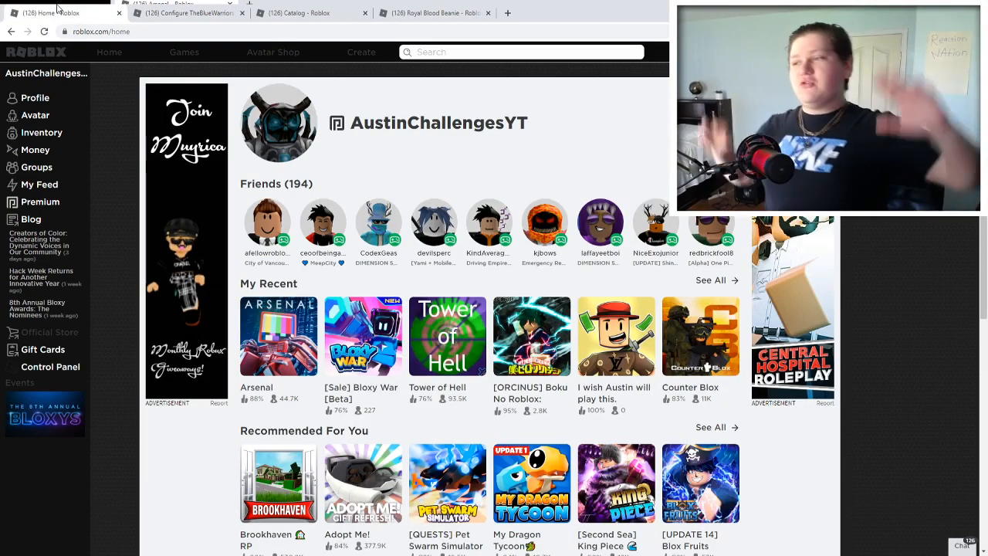
click(379, 222)
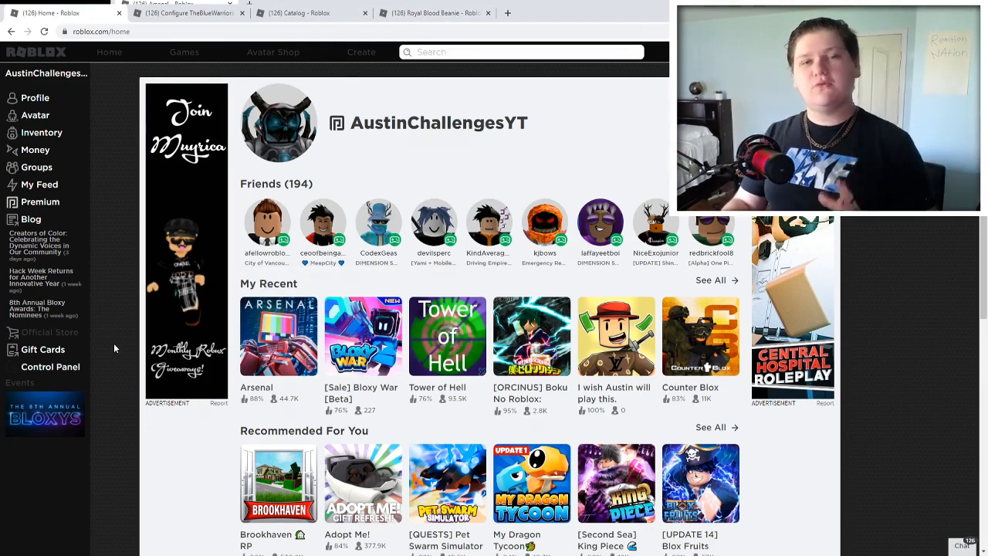
mouse_move(137, 289)
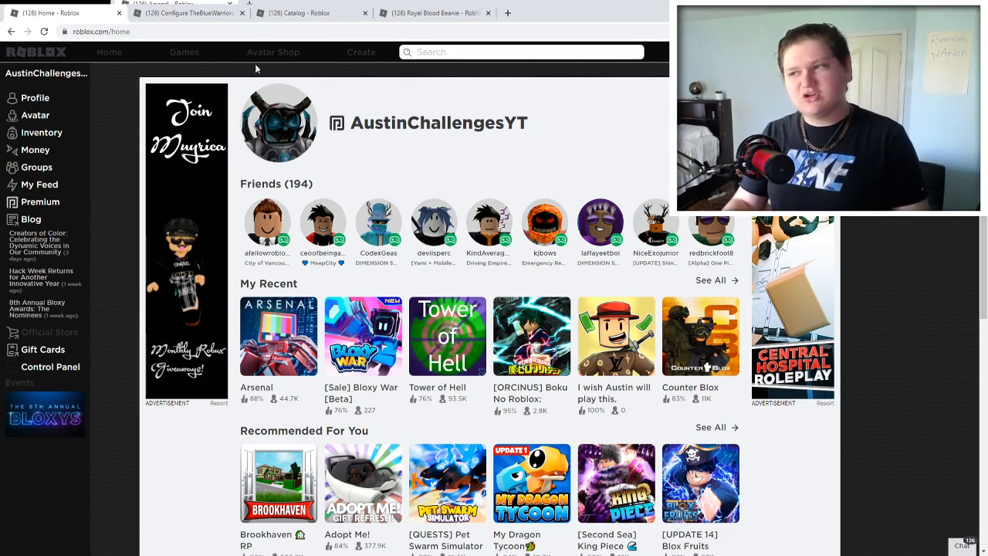
click(309, 13)
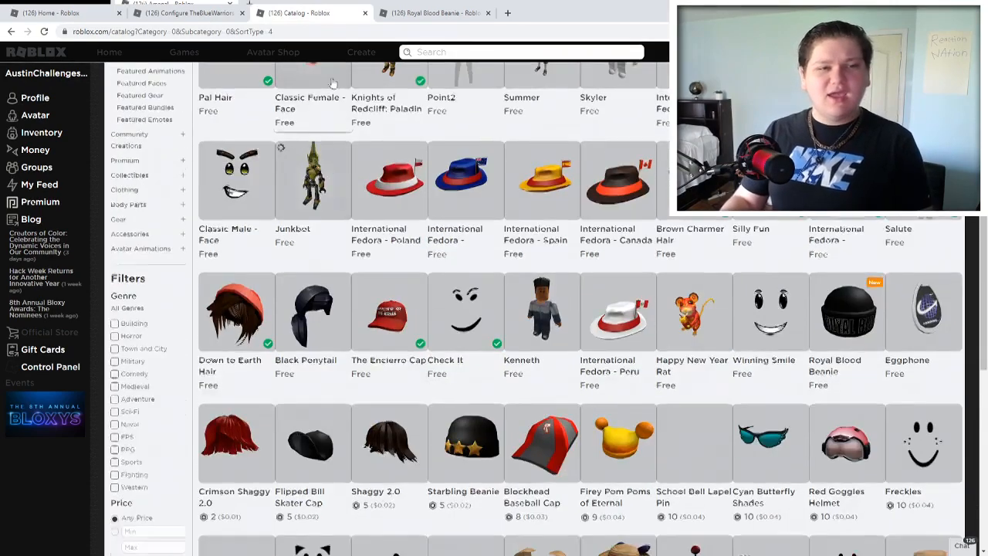
click(185, 13)
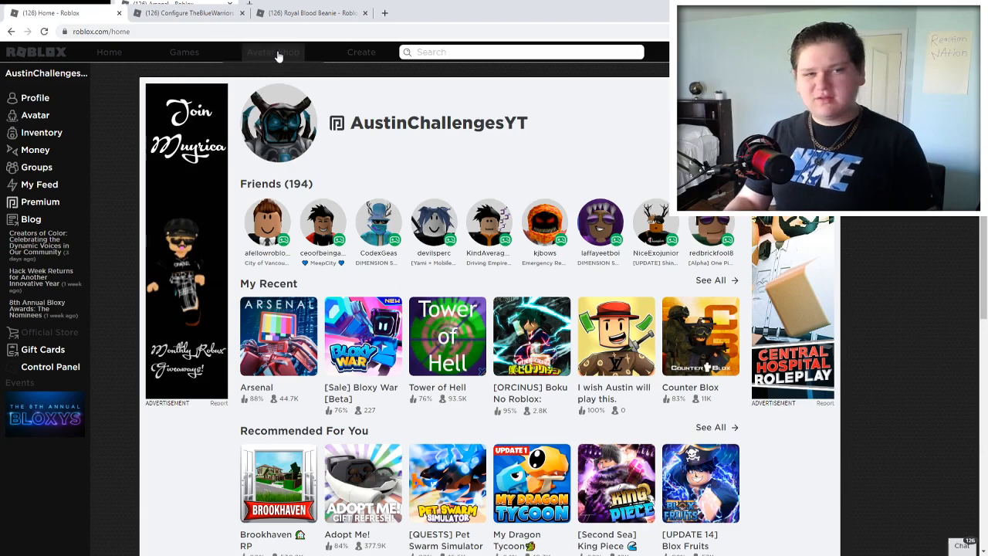
click(273, 52)
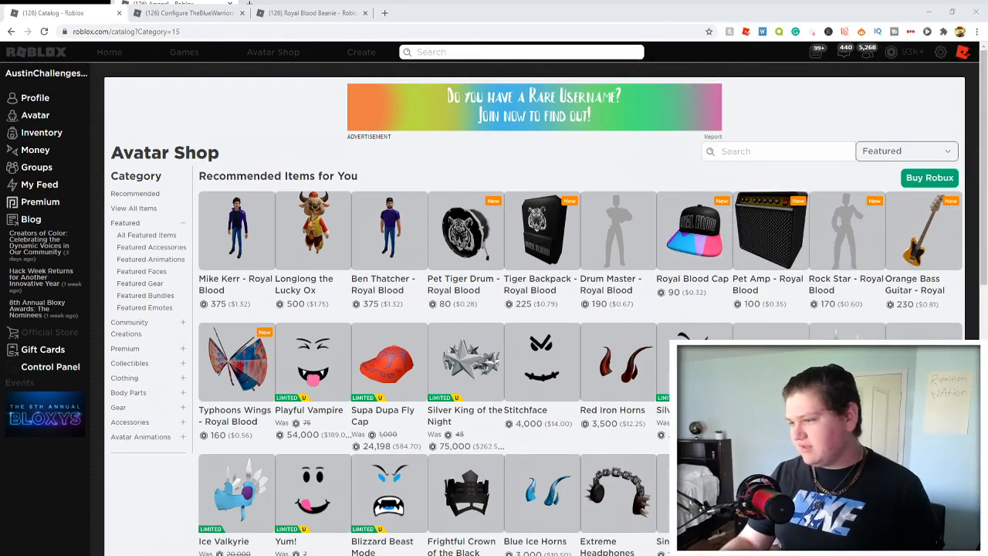
mouse_move(906, 151)
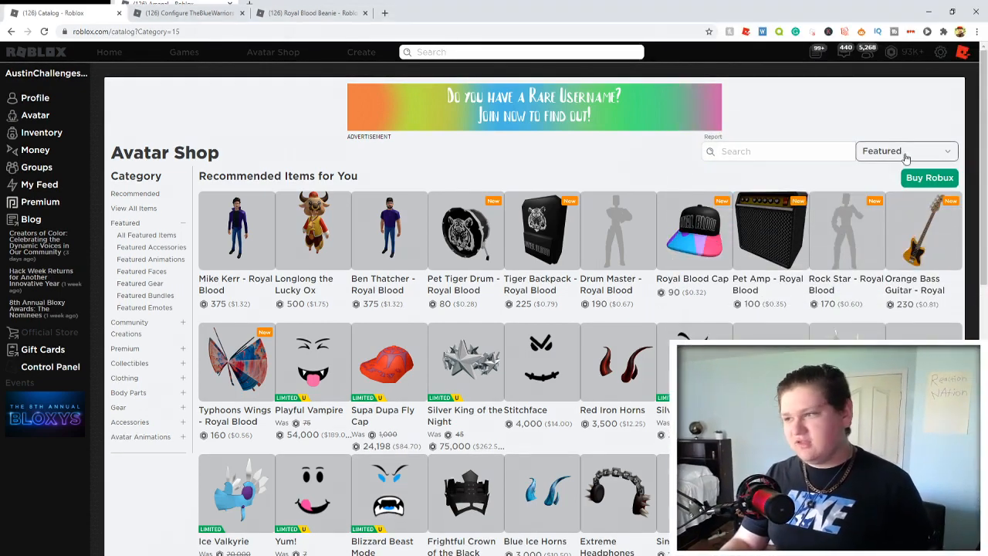
- Show All Featured items sorted by Price (Low to High) and go to the next page
click(905, 151)
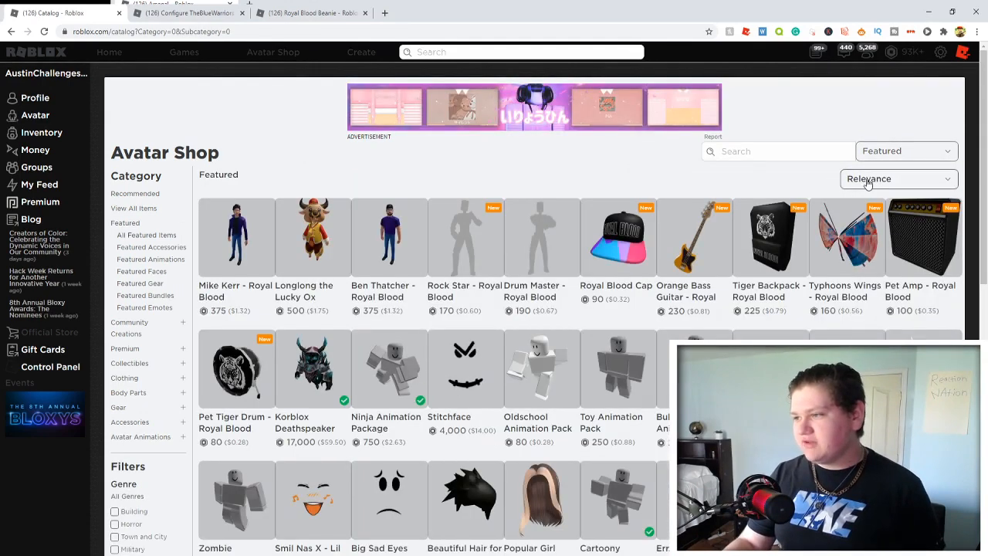
click(898, 178)
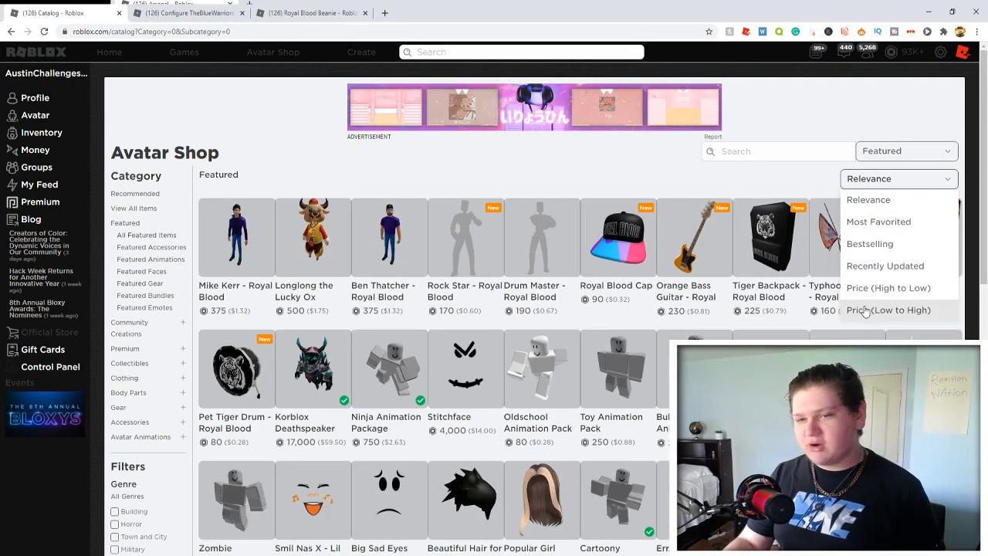
click(888, 310)
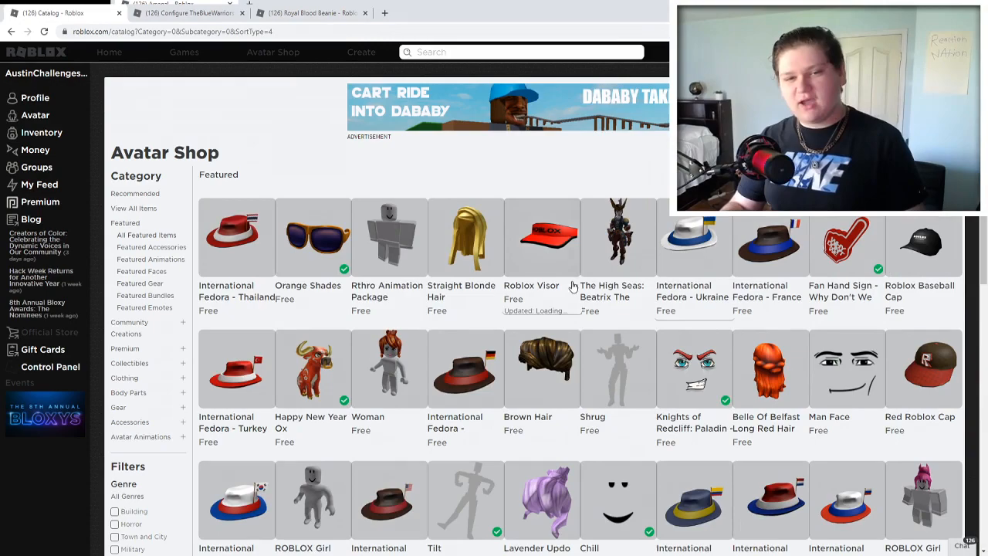
scroll(down, 3)
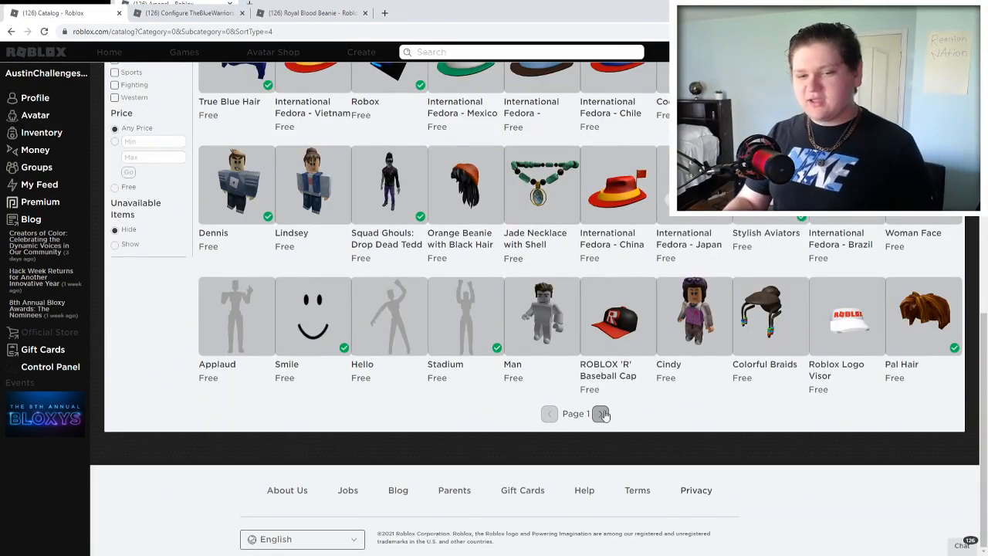
click(601, 413)
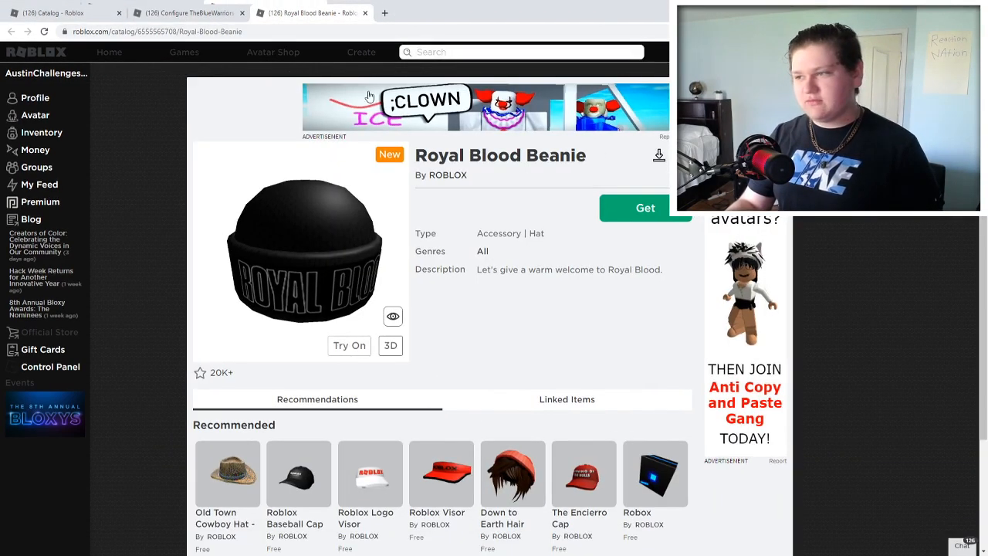
mouse_move(399, 245)
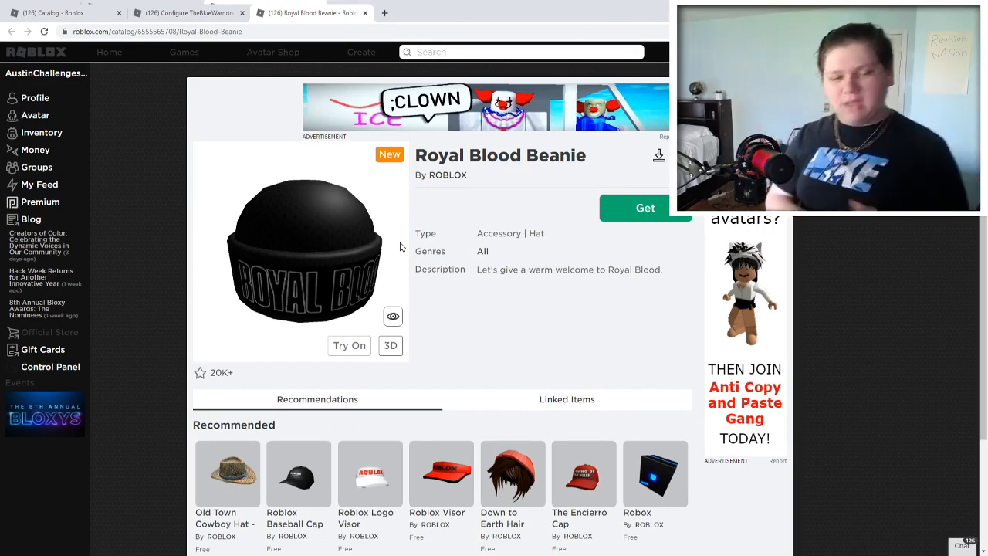
mouse_move(360, 314)
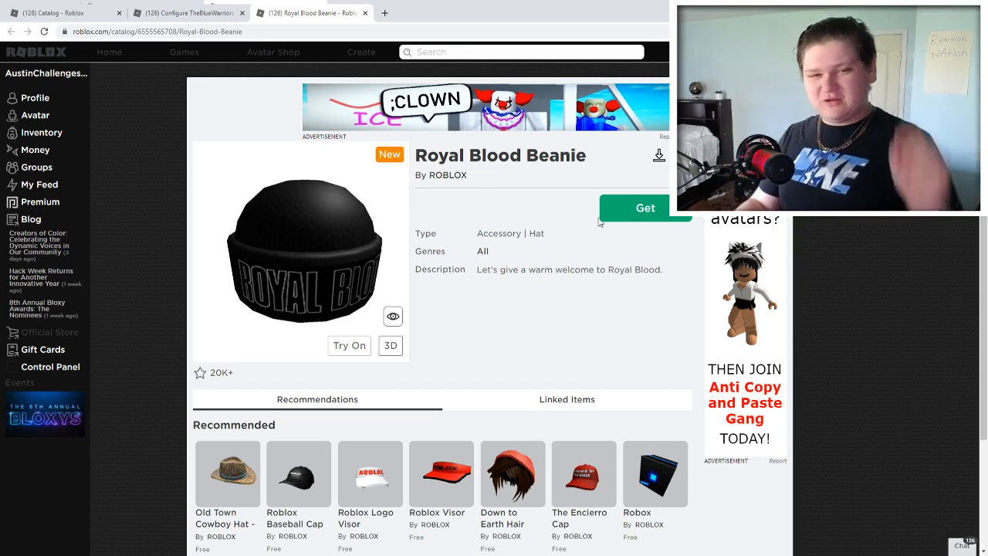
- Click Get on the free Royal Blood Beanie by ROBLOX
click(644, 207)
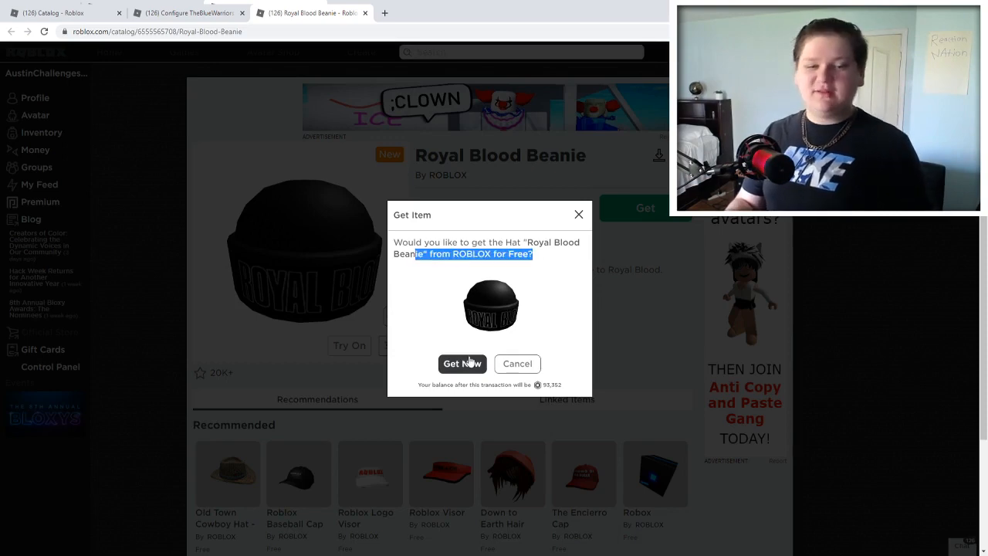
- Confirm Get Now for the free Royal Blood Beanie, check the group payout tab, then return
click(462, 363)
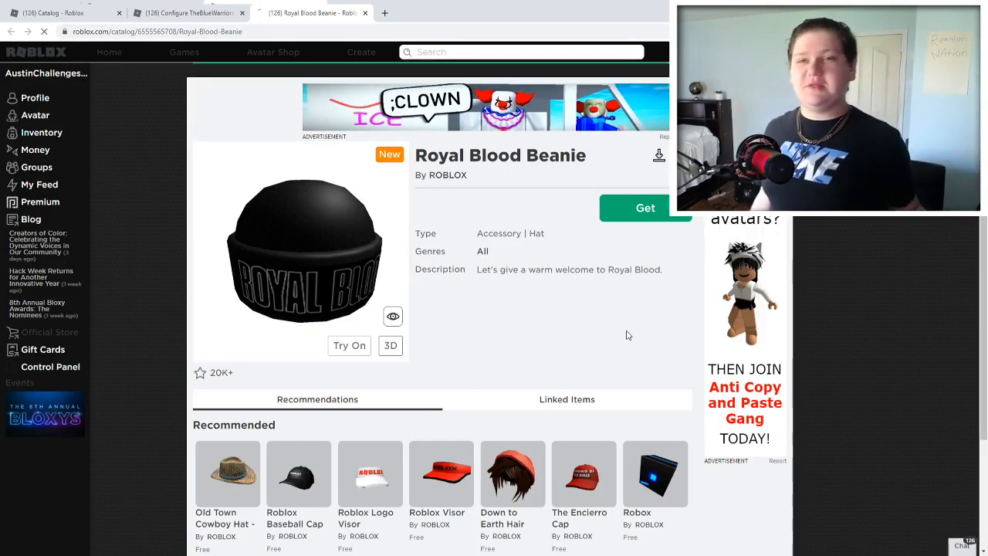
click(645, 207)
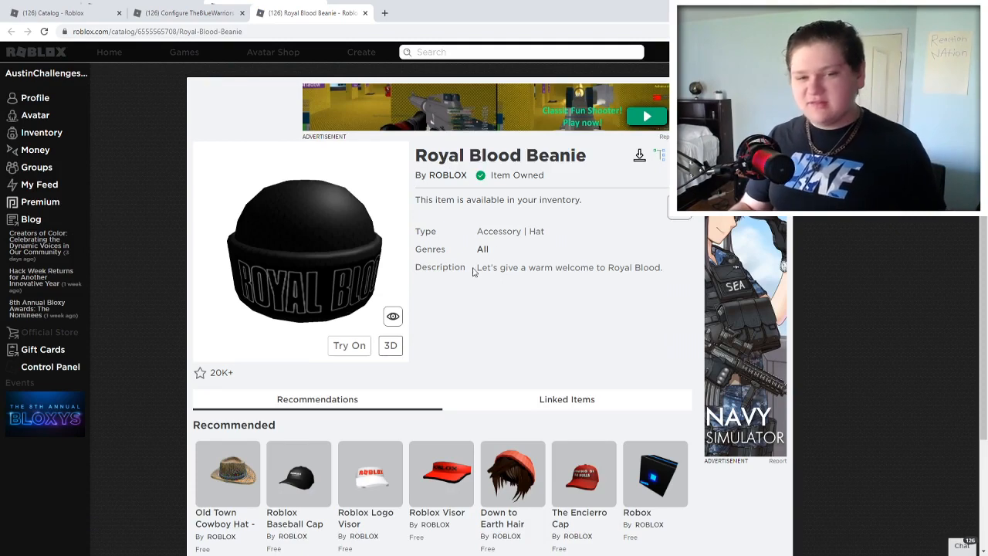
mouse_move(695, 261)
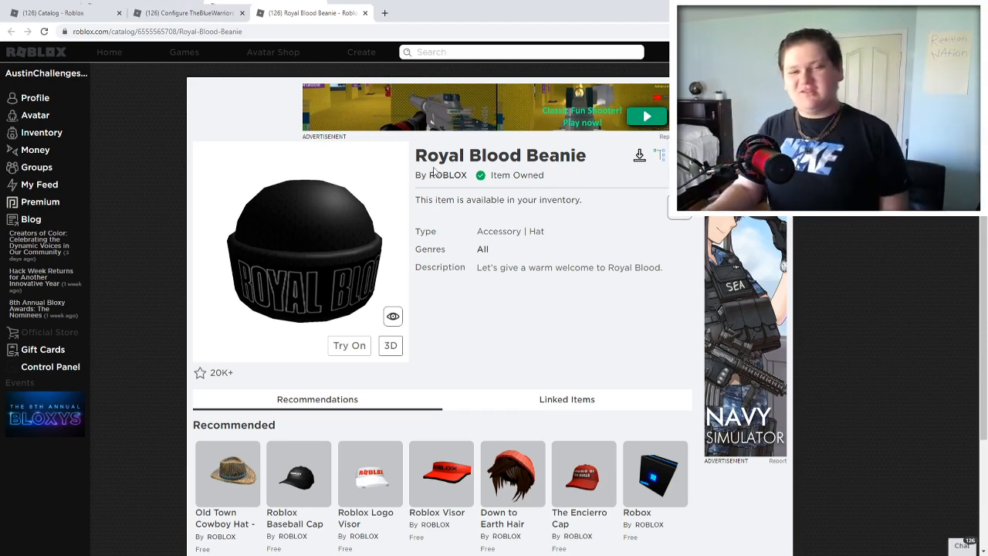
click(185, 13)
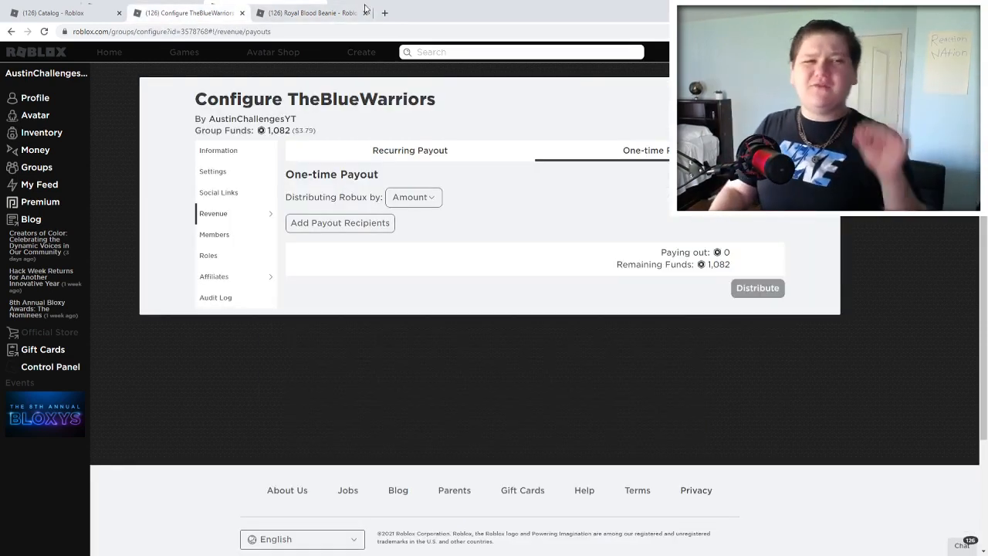
click(309, 13)
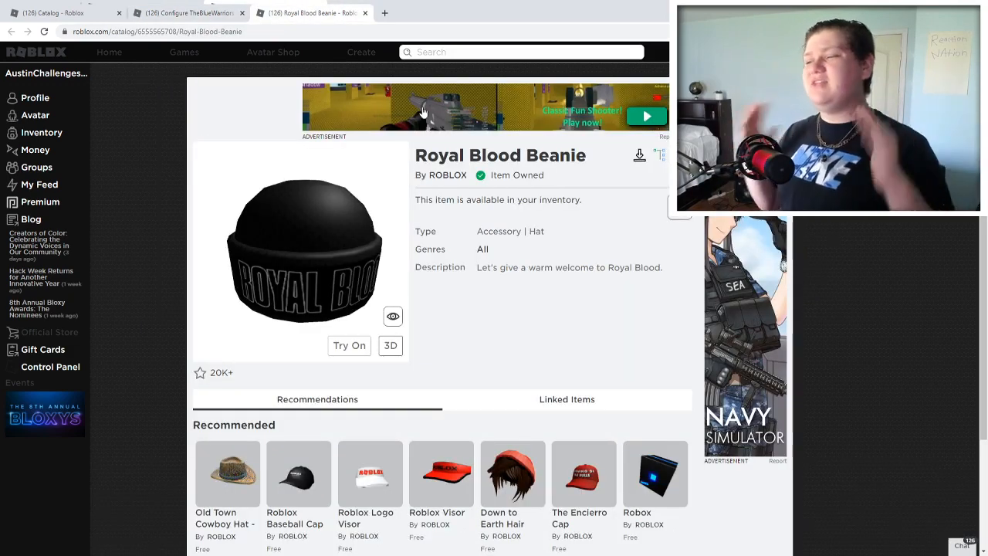